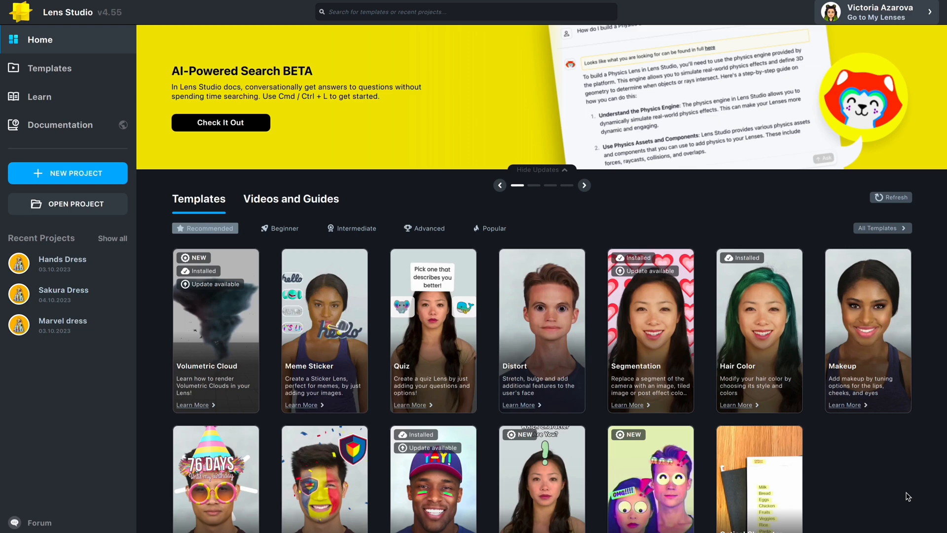
pyautogui.moveTo(64, 77)
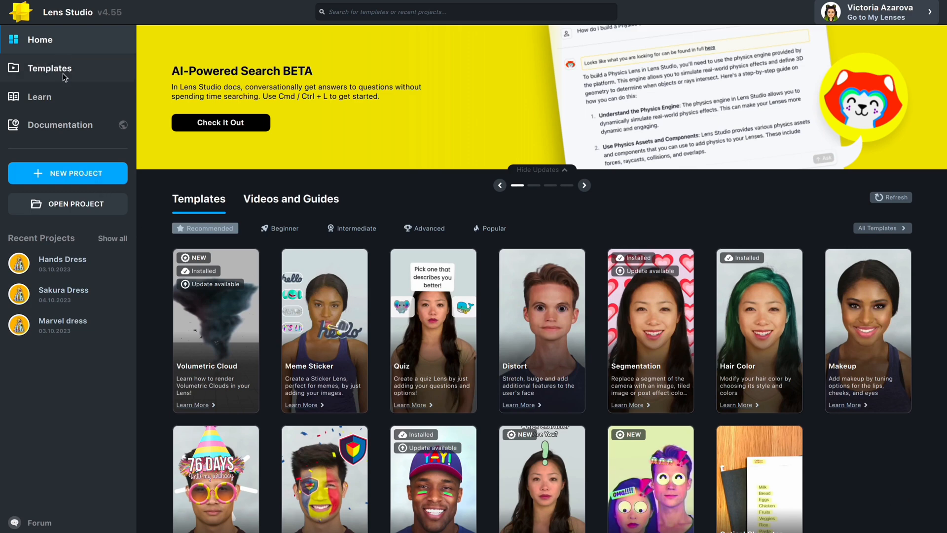
pyautogui.moveTo(77, 73)
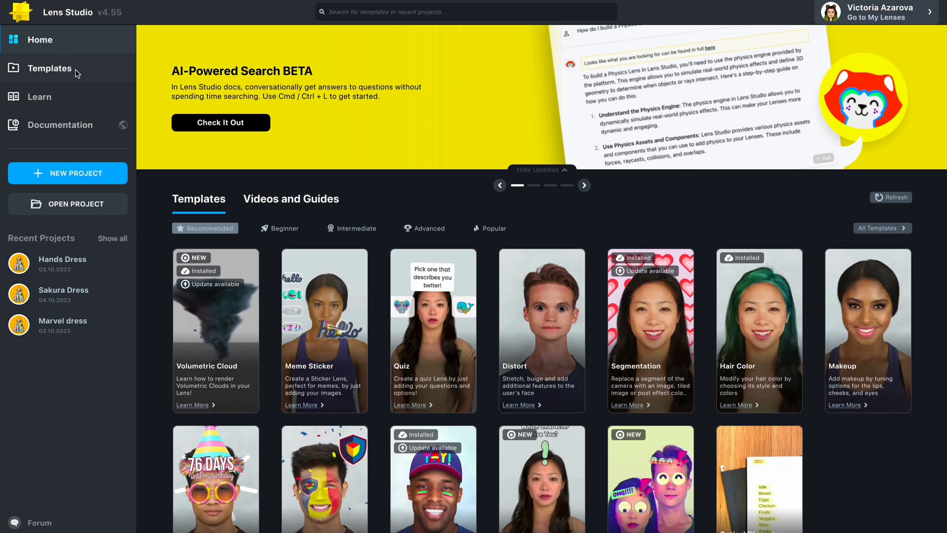
pyautogui.moveTo(355, 229)
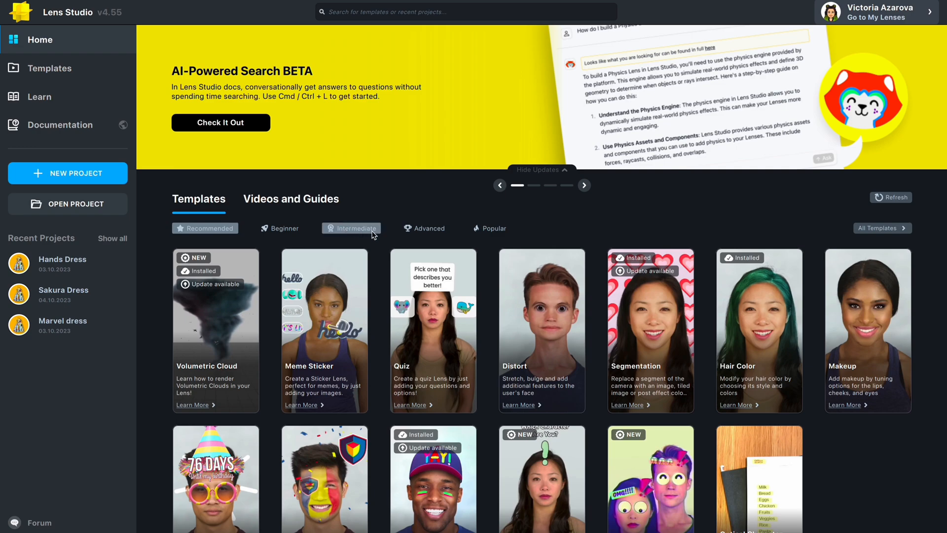
# - Filter templates to Intermediate and start a project from Cloth Simulation Try-On
pyautogui.click(355, 228)
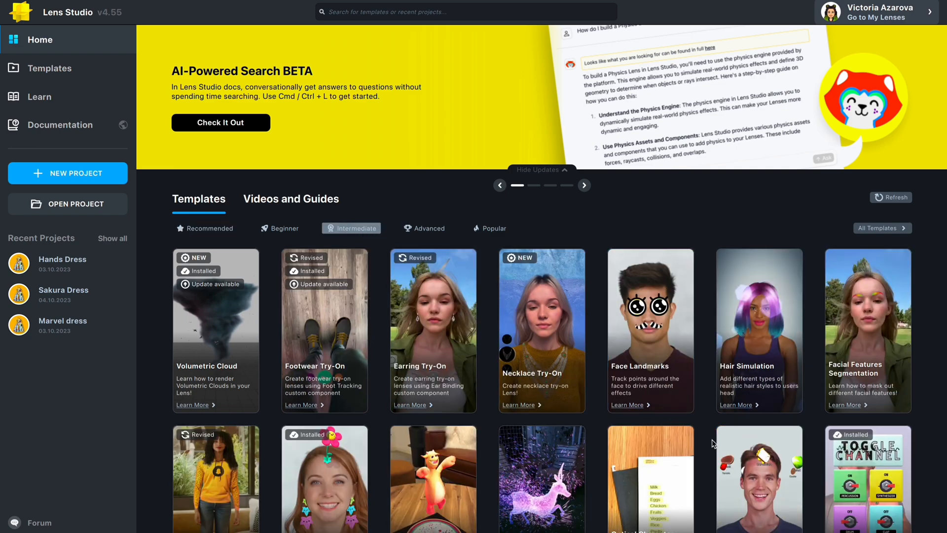
pyautogui.scroll(-3)
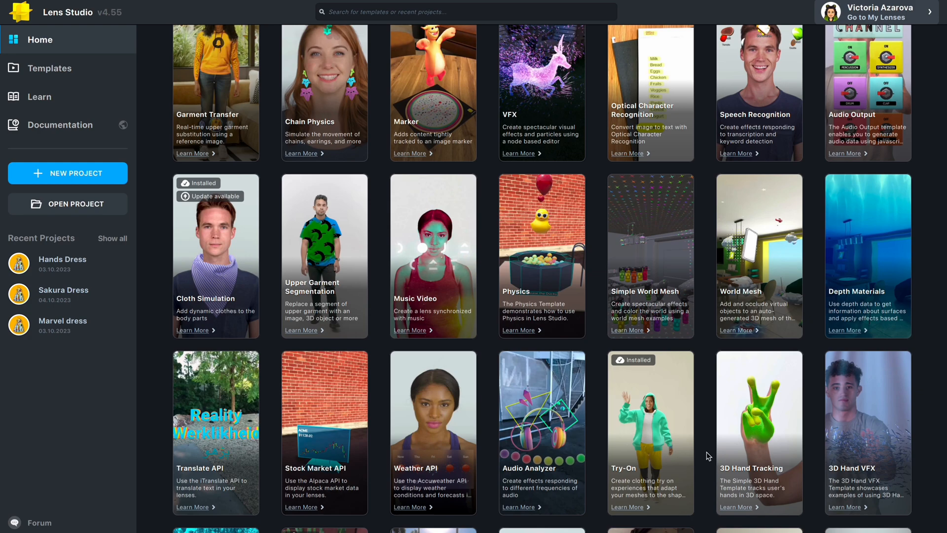
pyautogui.scroll(3)
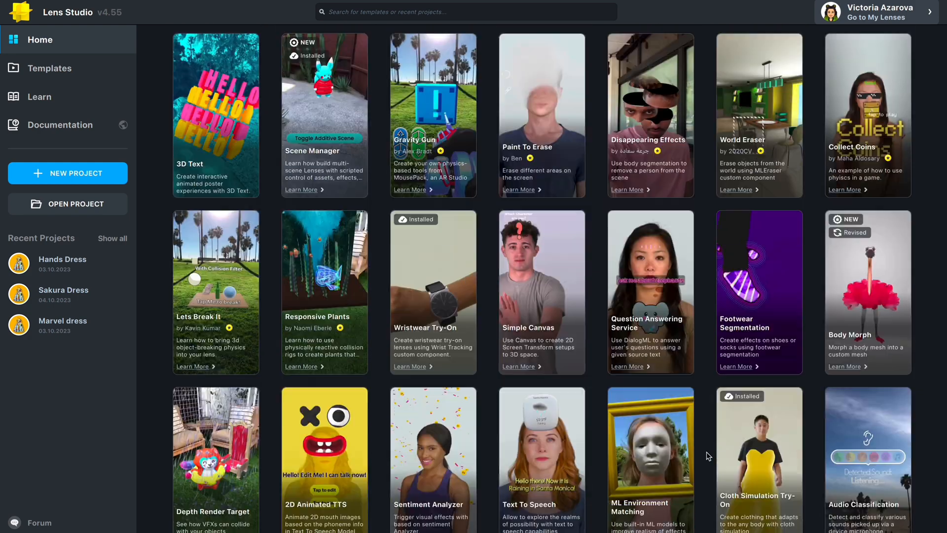
pyautogui.scroll(-3)
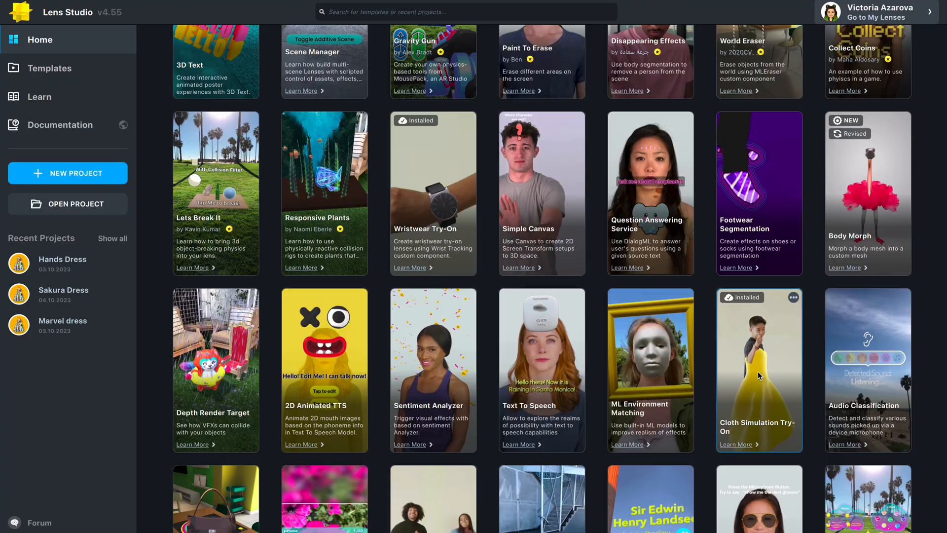
pyautogui.click(758, 369)
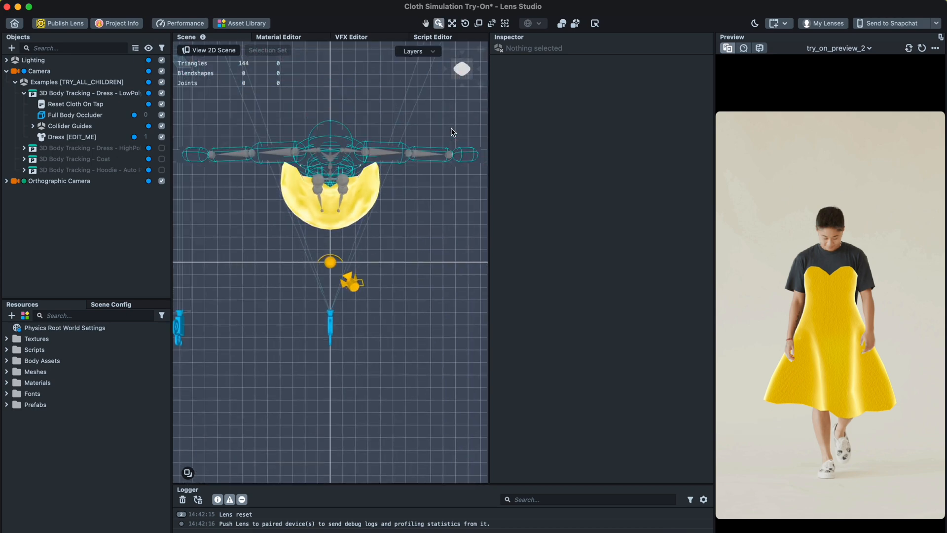
# - Select 3D Body Tracking - Dress - LowPoly, then expand and collapse the Textures and Scripts folders
pyautogui.click(89, 93)
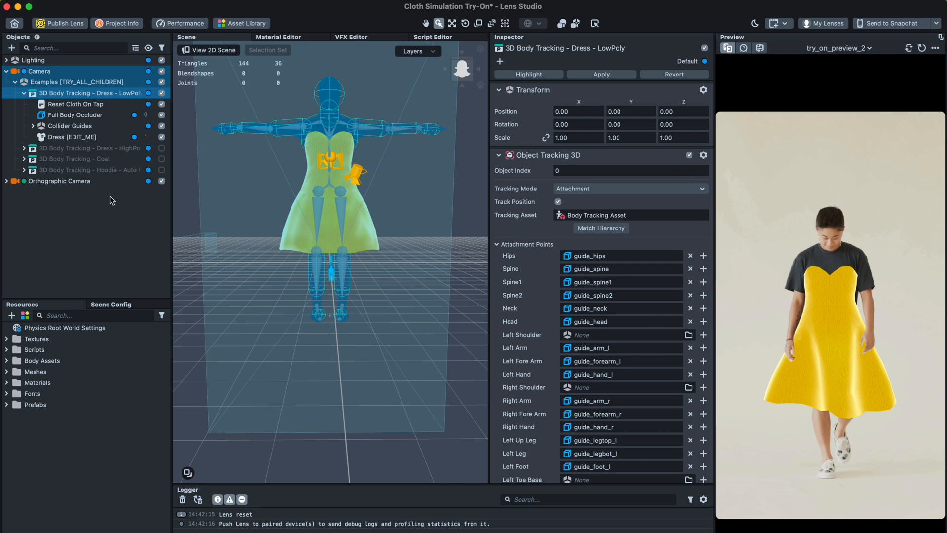
pyautogui.click(37, 339)
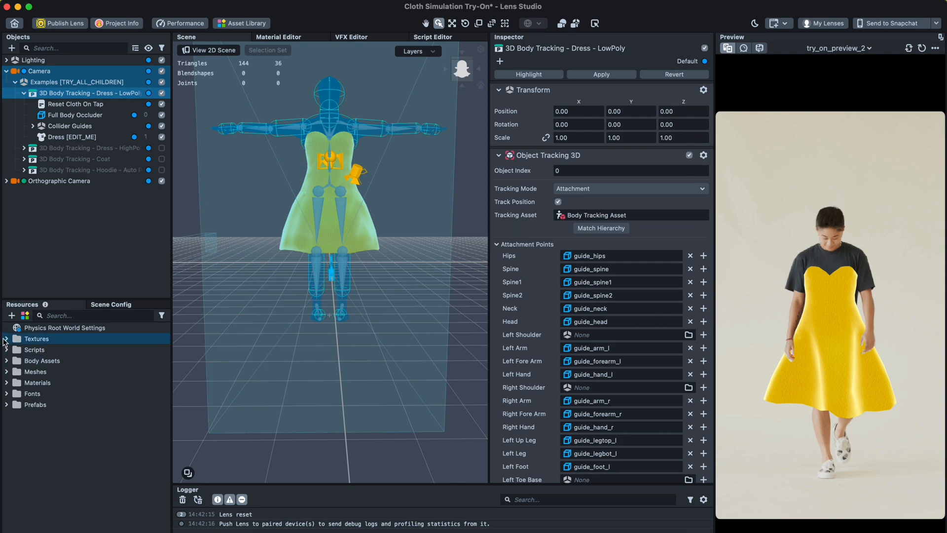
pyautogui.click(5, 339)
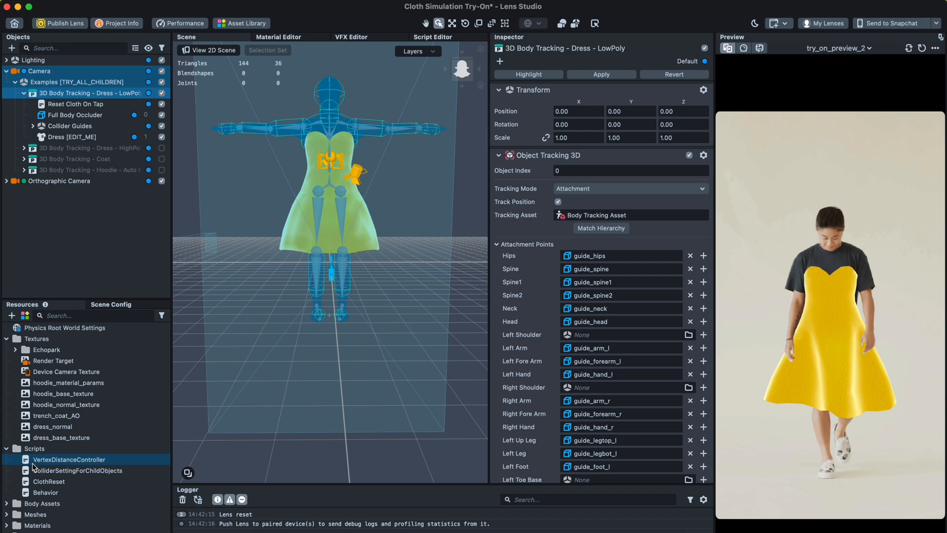
pyautogui.click(69, 460)
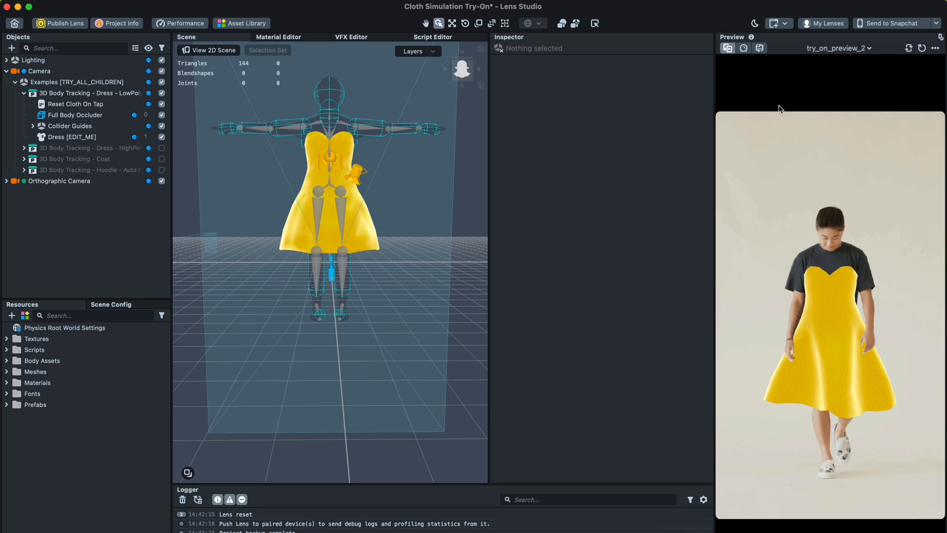
pyautogui.moveTo(755, 60)
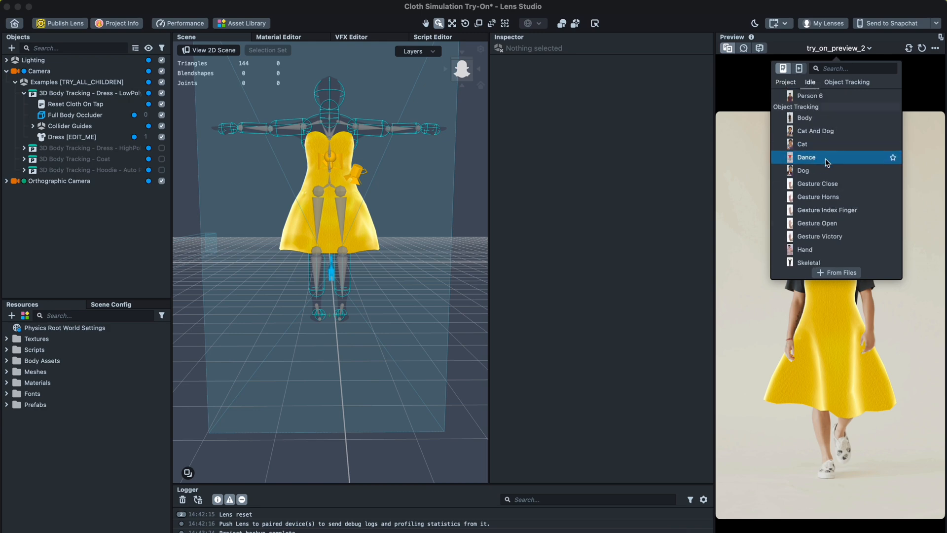
pyautogui.click(802, 67)
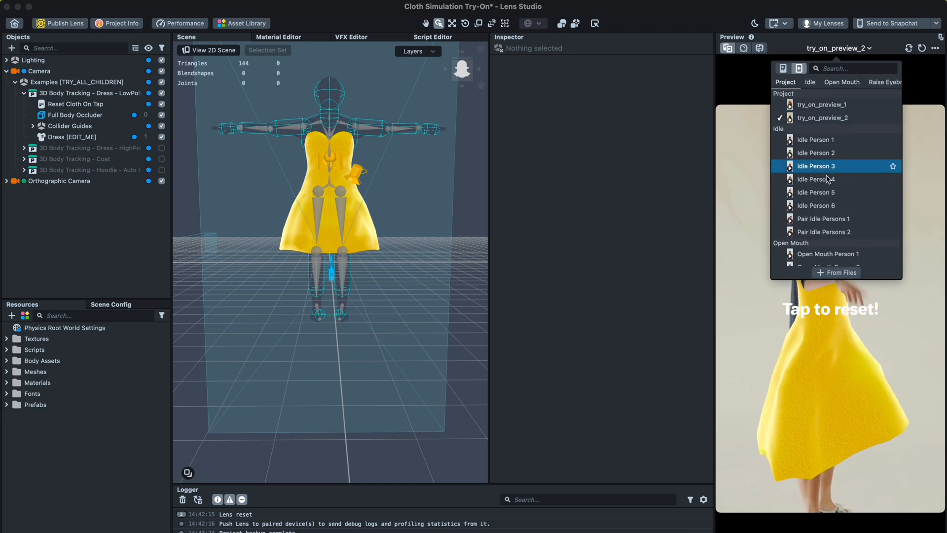
pyautogui.click(820, 104)
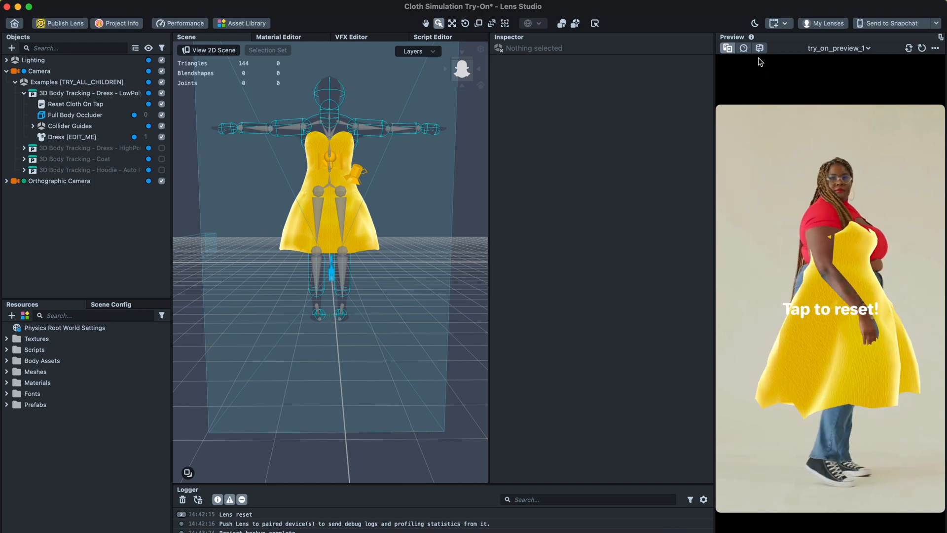
pyautogui.click(837, 48)
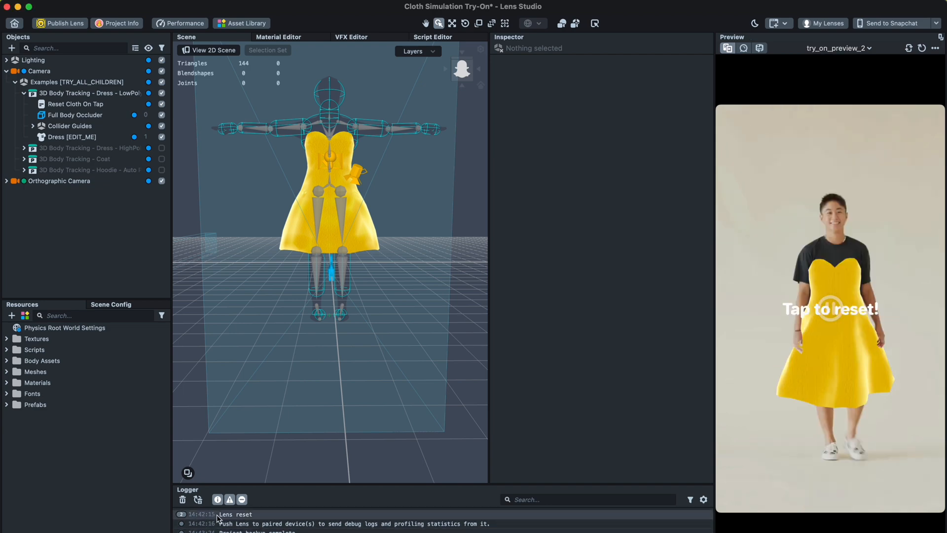
pyautogui.moveTo(226, 494)
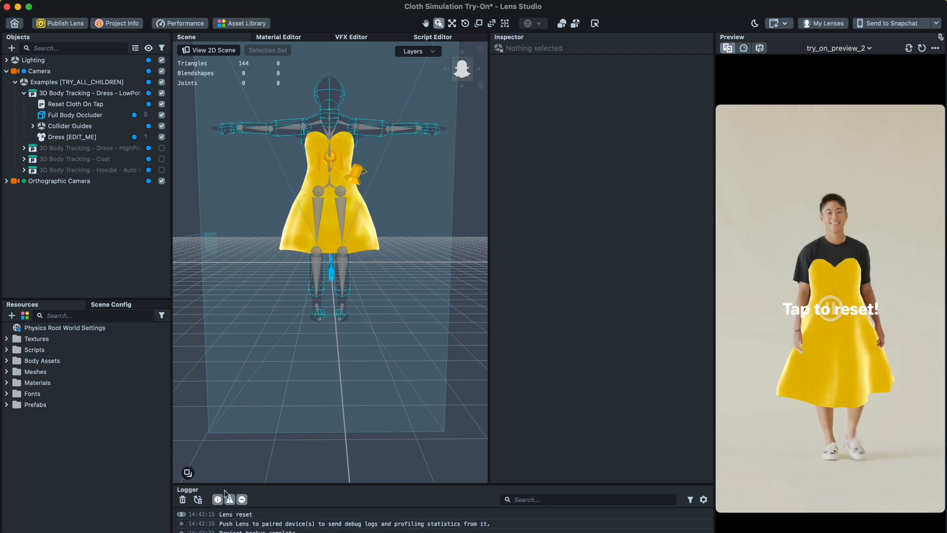
pyautogui.moveTo(84, 471)
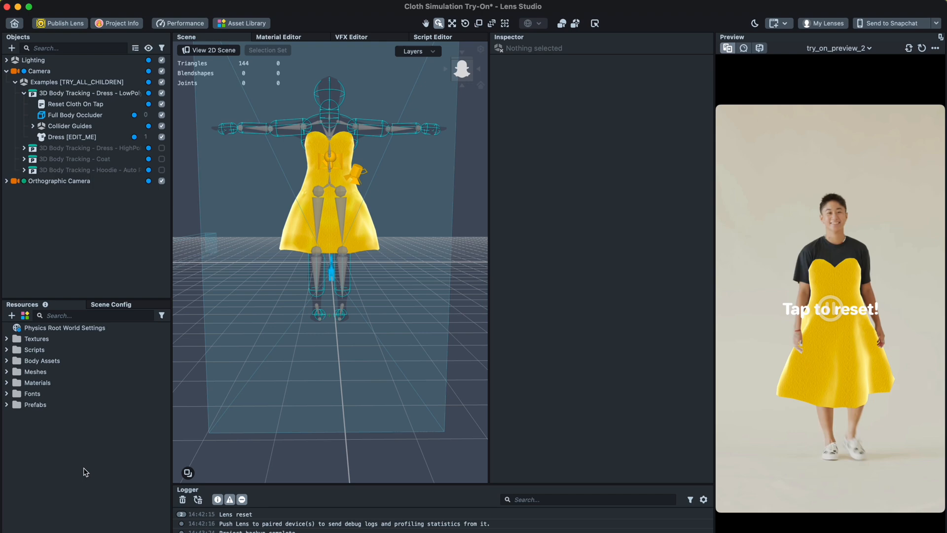
pyautogui.moveTo(89, 473)
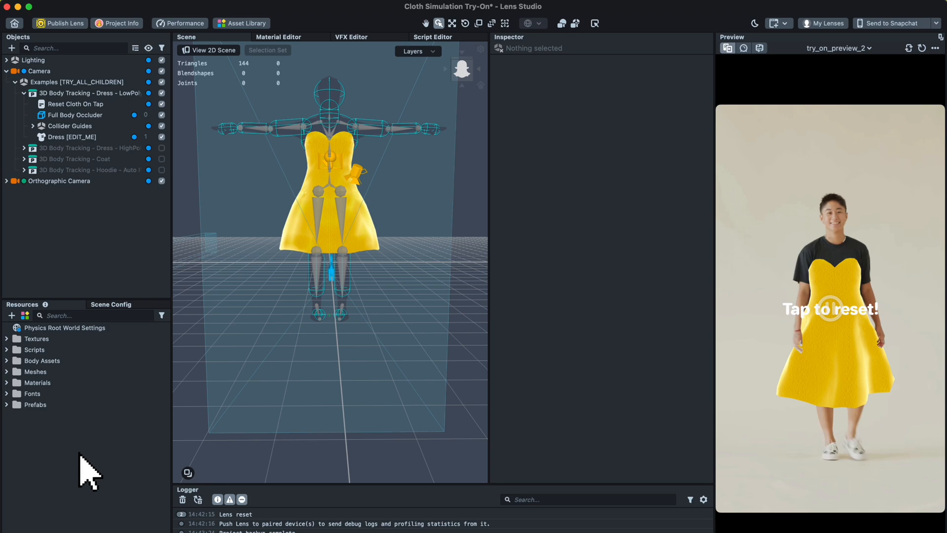
pyautogui.click(85, 93)
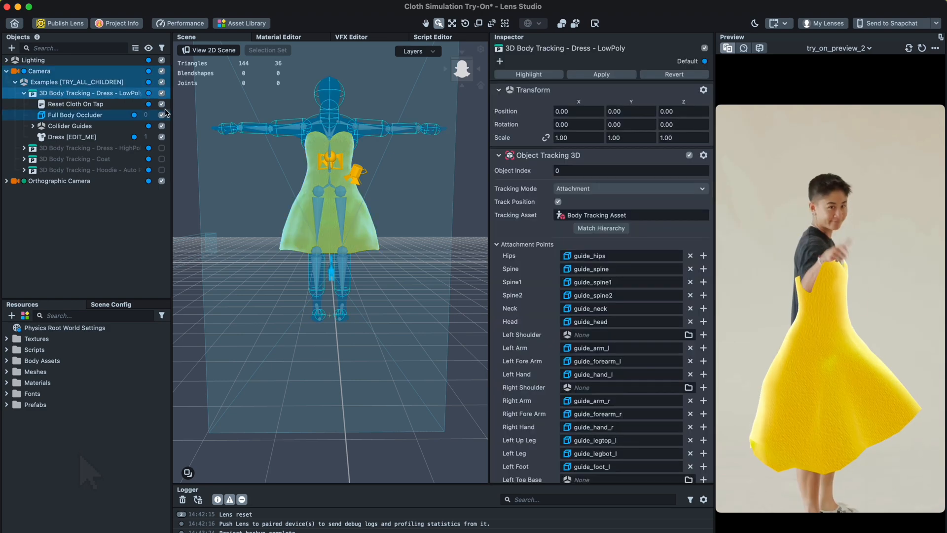
pyautogui.click(161, 94)
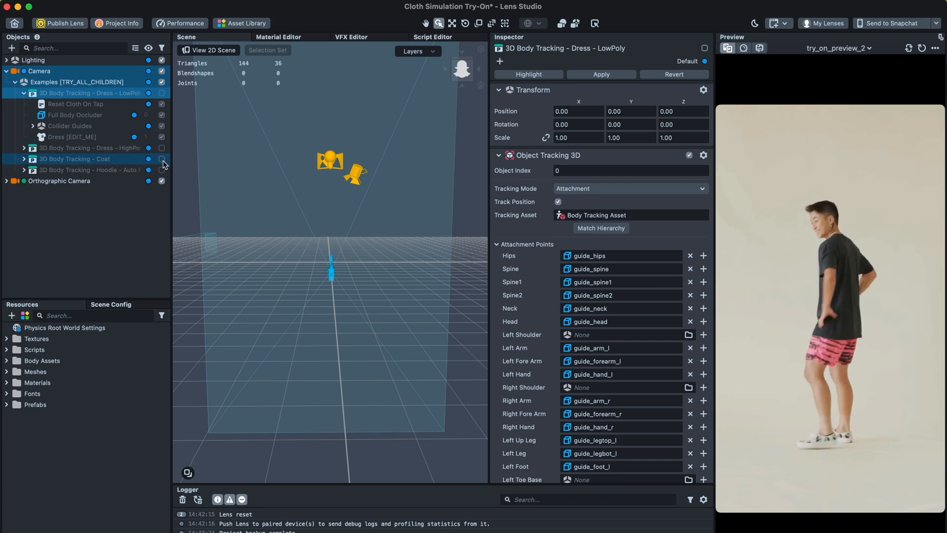
pyautogui.click(162, 159)
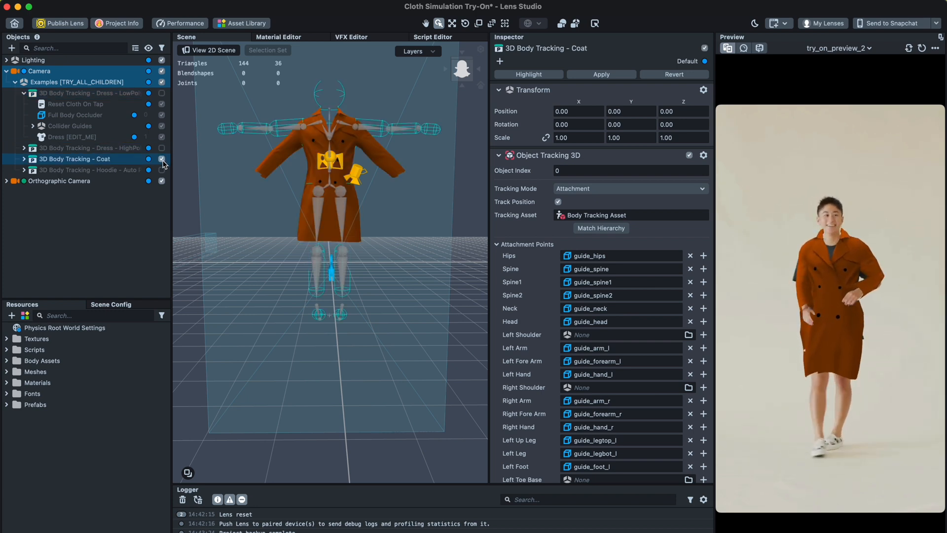
pyautogui.click(161, 159)
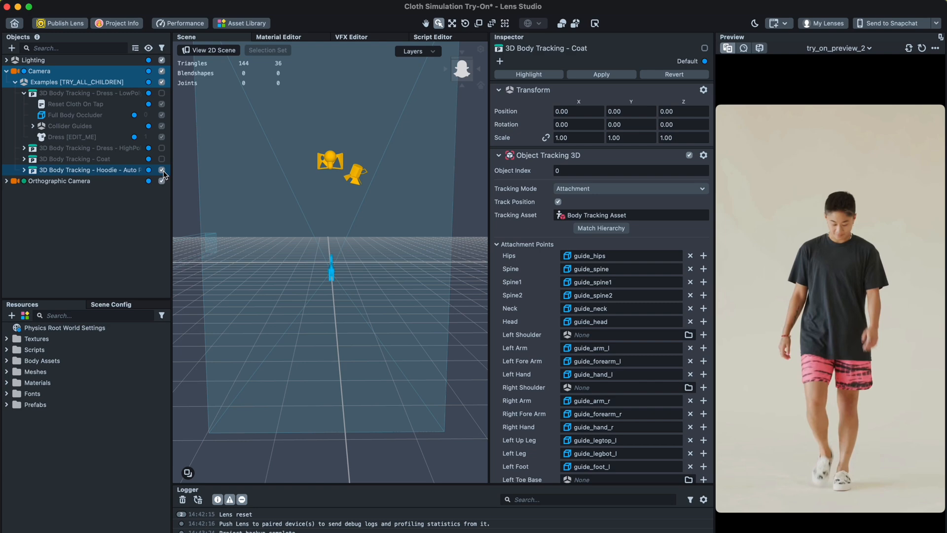
pyautogui.click(162, 170)
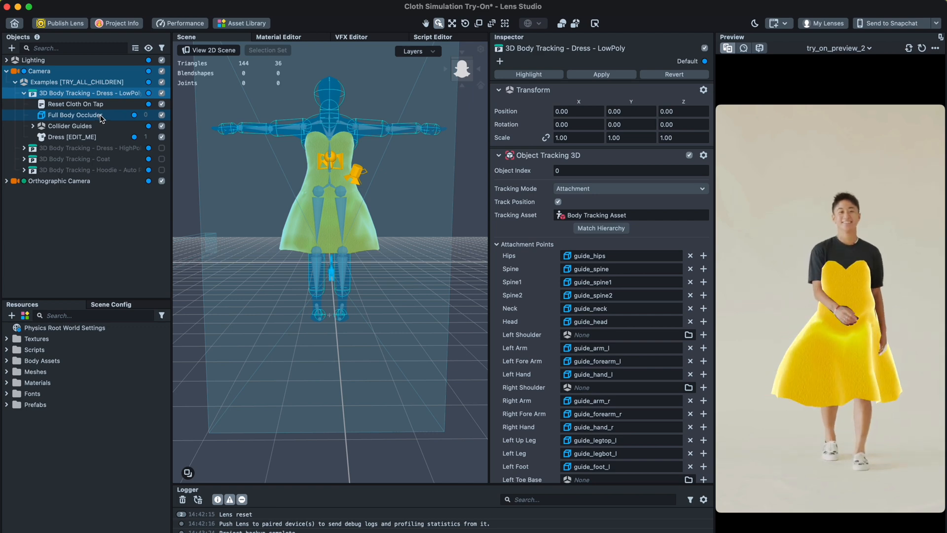
pyautogui.click(74, 115)
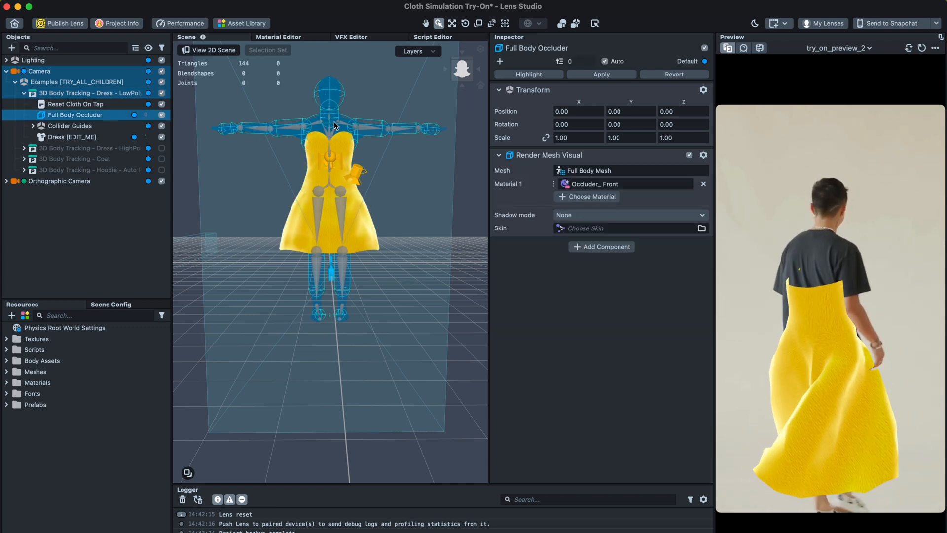
pyautogui.click(68, 125)
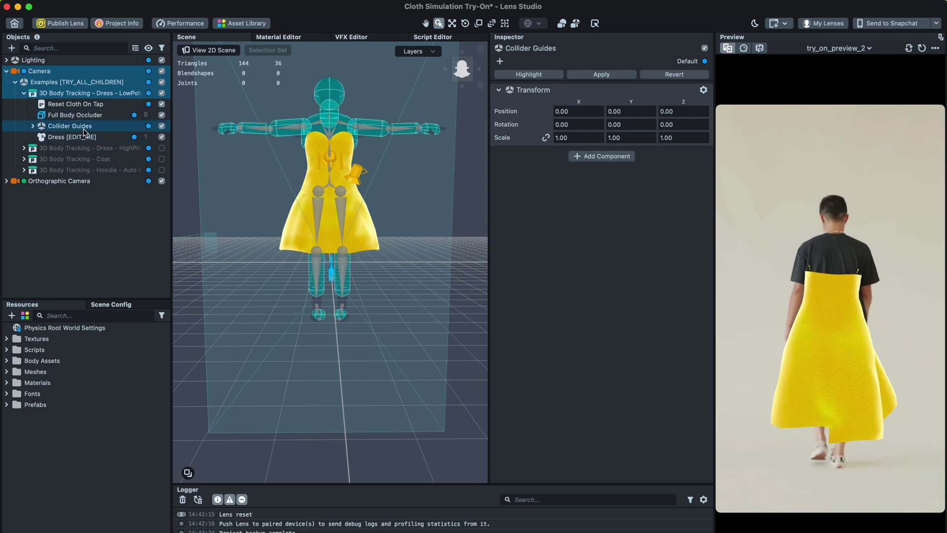
pyautogui.click(162, 126)
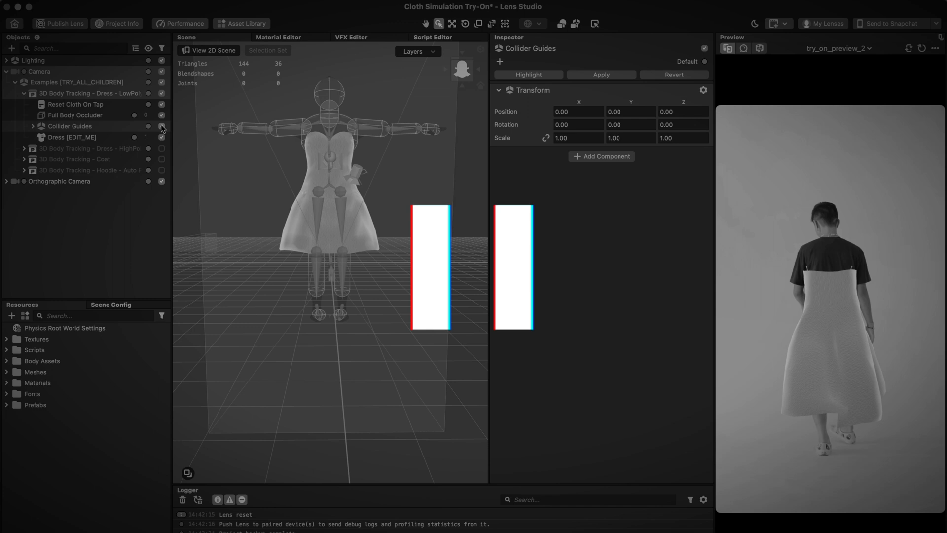
# - Select Dress [EDIT_ME] to inspect its Cloth simulation settings
pyautogui.click(71, 137)
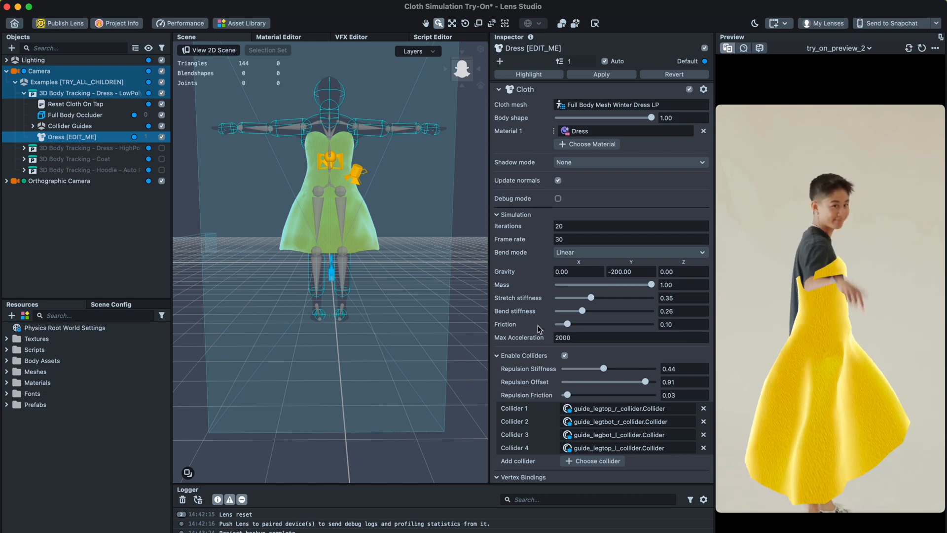
pyautogui.moveTo(539, 315)
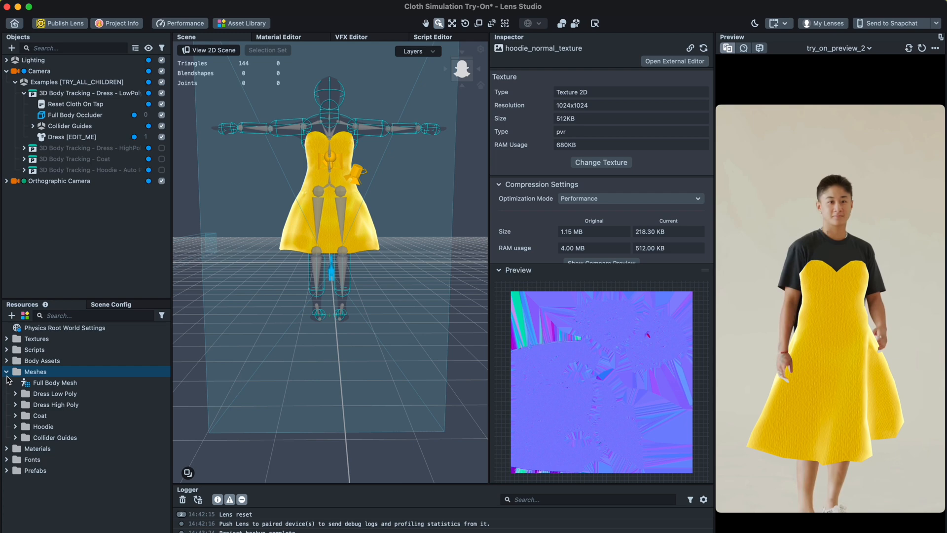
# - Expand the Dress Low Poly mesh folder and recheck the LowPoly dress object's cloth settings
pyautogui.click(54, 393)
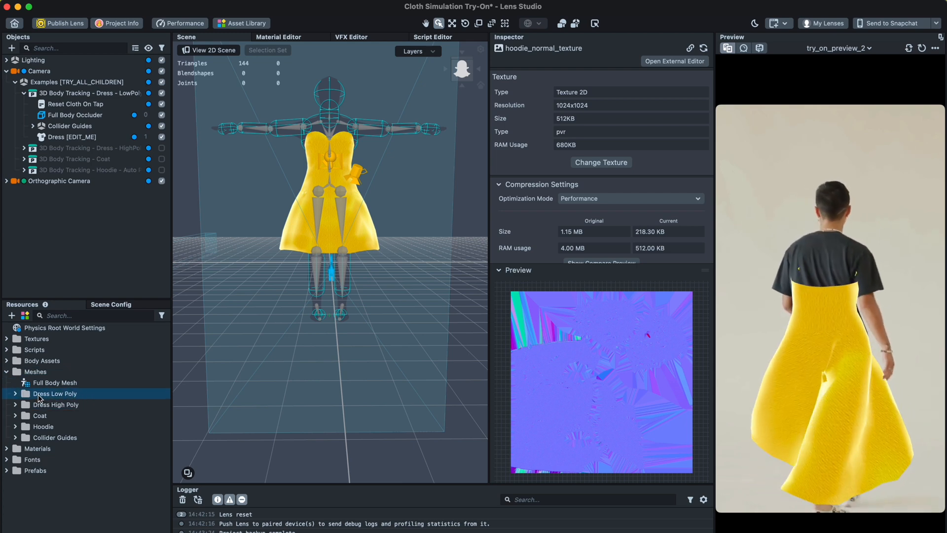
pyautogui.click(91, 93)
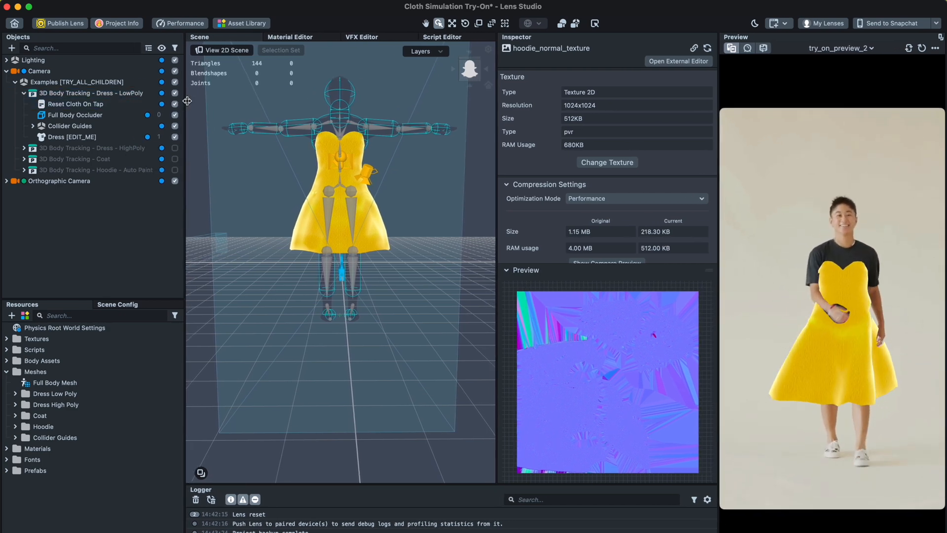
pyautogui.click(56, 404)
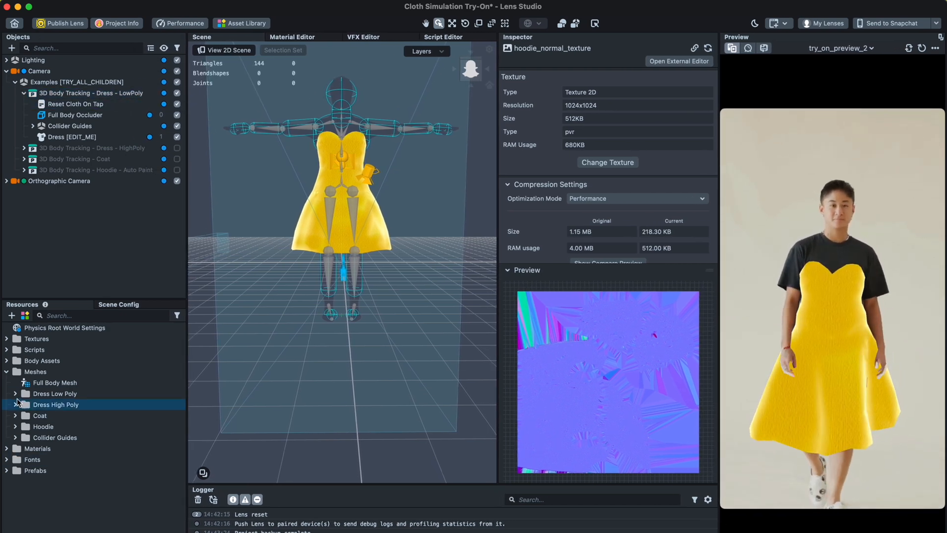
pyautogui.click(14, 396)
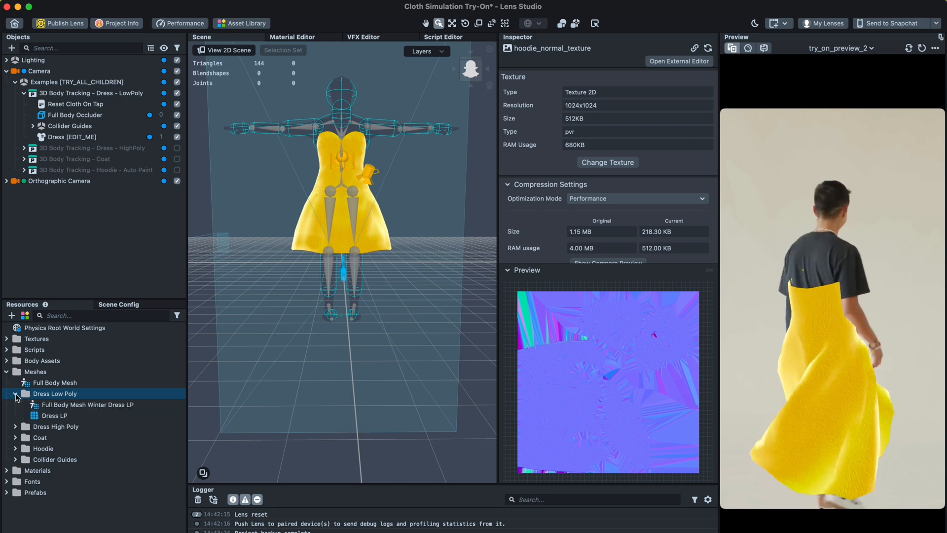
pyautogui.click(90, 92)
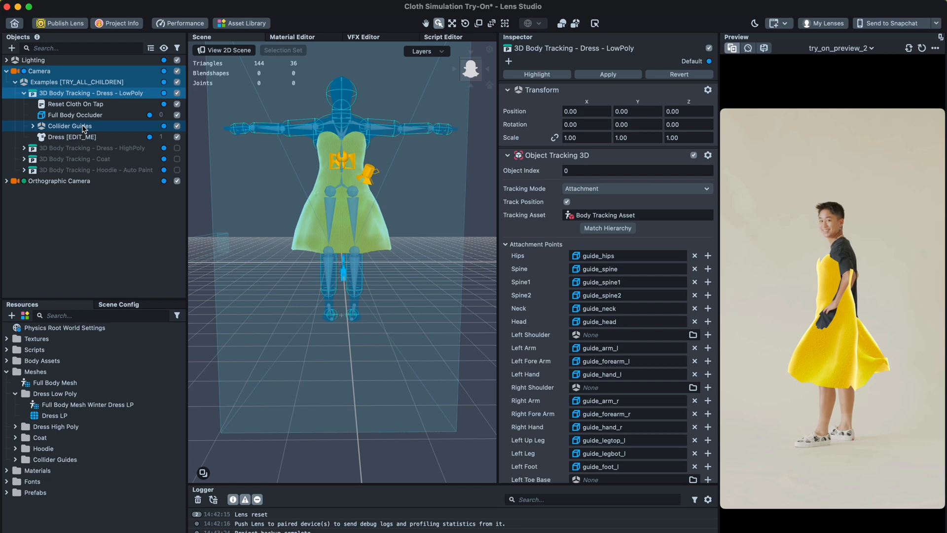
pyautogui.click(70, 136)
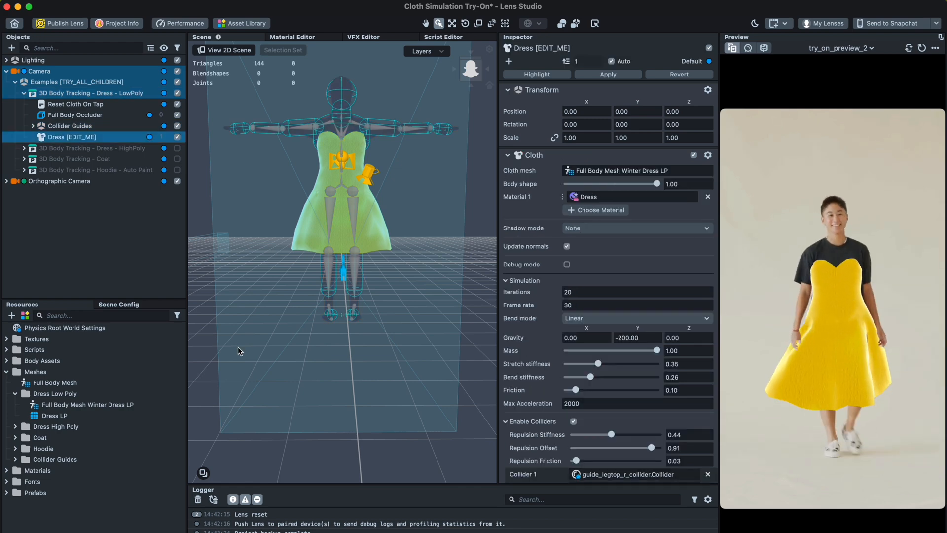
# - Select Full Body Mesh Winter Dress LP and check its external Dress LP mesh
pyautogui.click(86, 404)
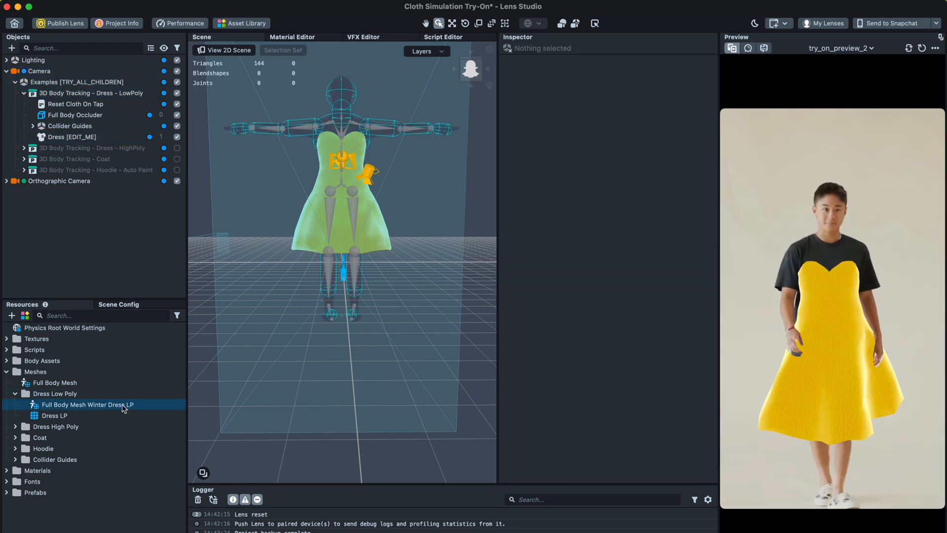
pyautogui.click(86, 404)
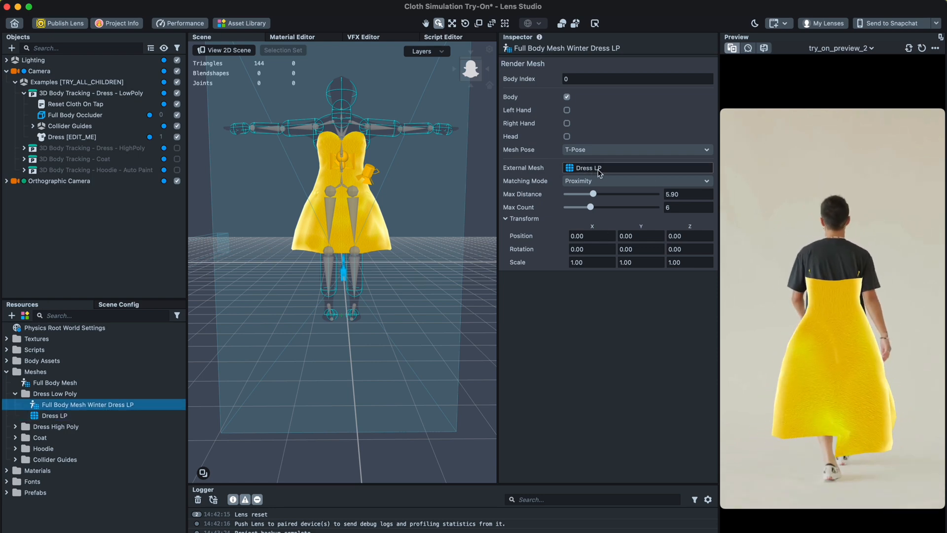
pyautogui.click(11, 315)
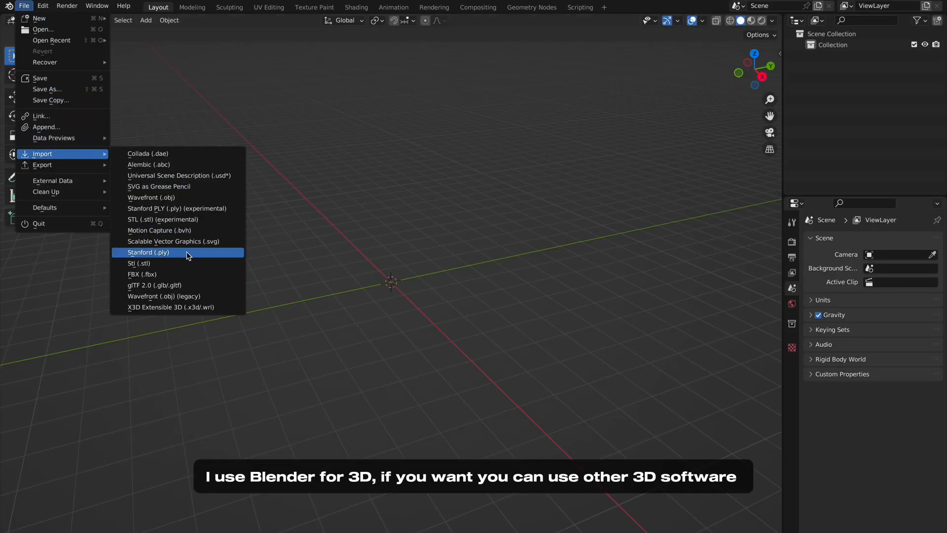
# - Import the short dress model, view it front orthographic in solid shading, and select it
pyautogui.click(148, 252)
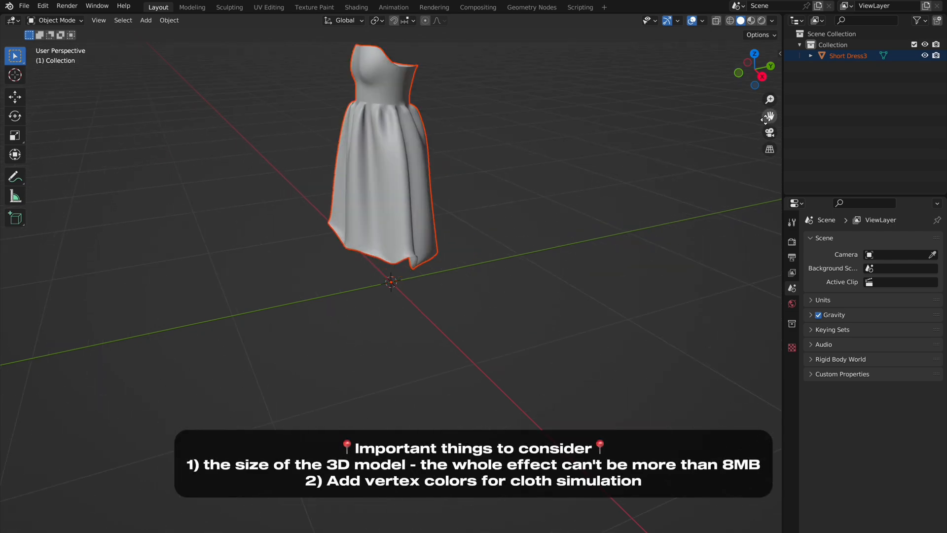
pyautogui.click(762, 69)
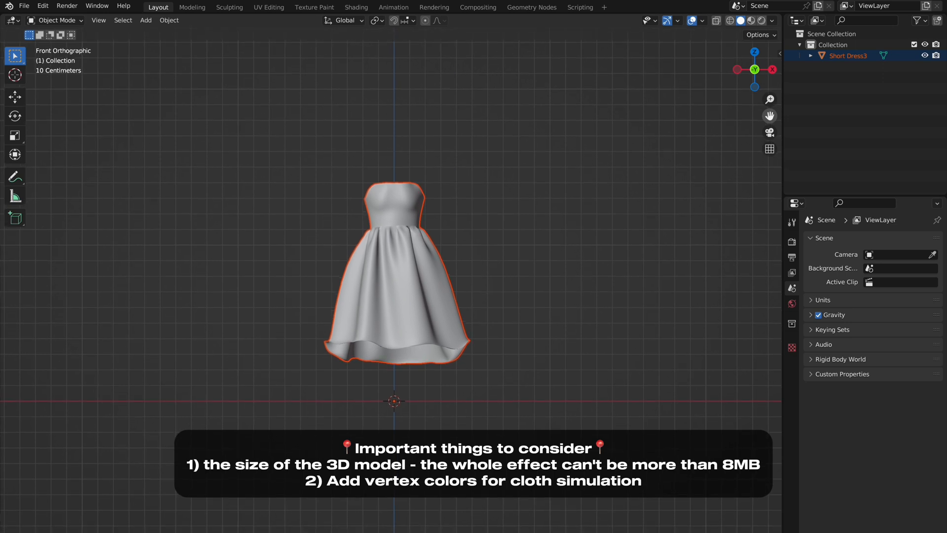
pyautogui.moveTo(479, 335)
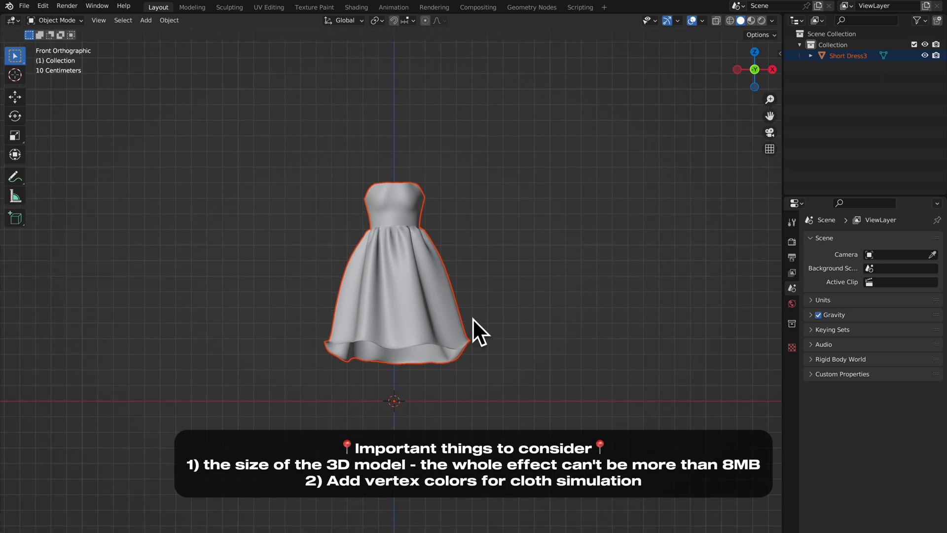
pyautogui.moveTo(759, 30)
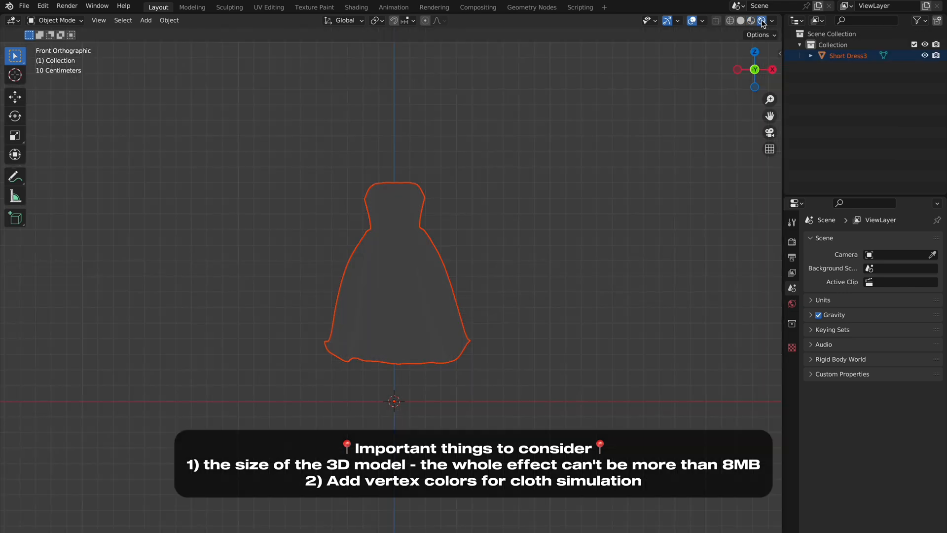
pyautogui.click(741, 21)
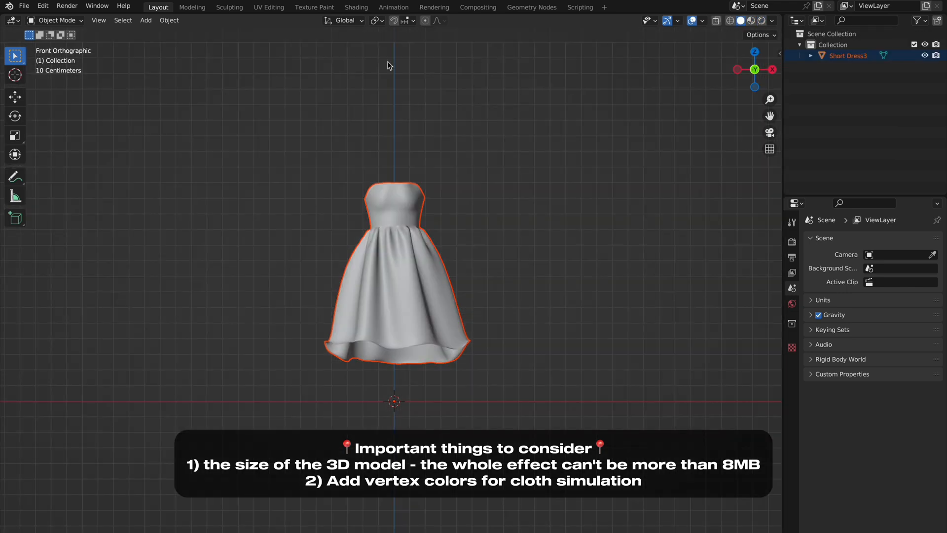
pyautogui.moveTo(58, 20)
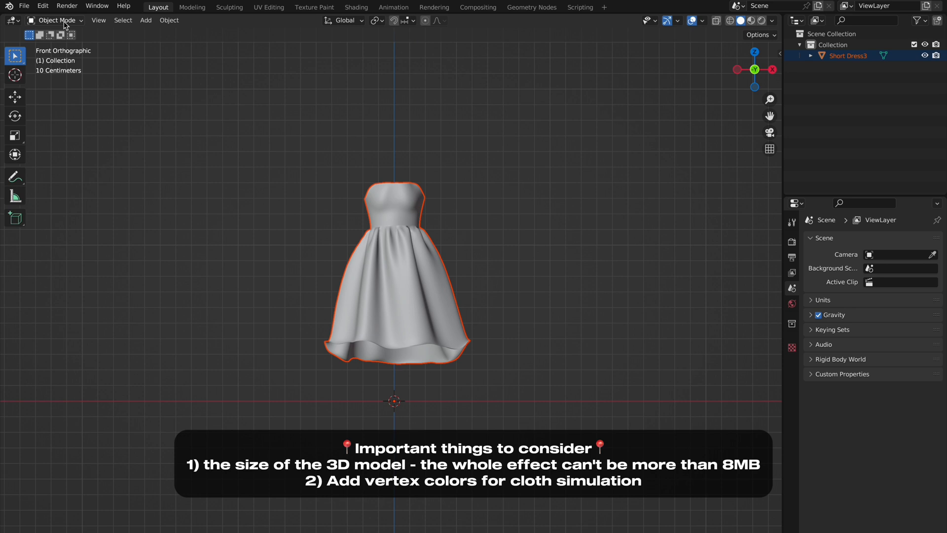
pyautogui.click(486, 251)
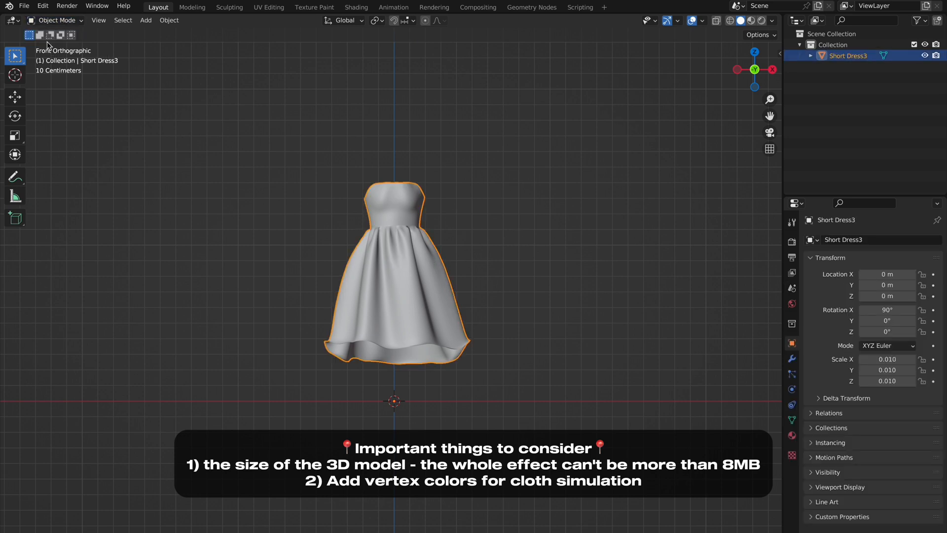
# - Switch Short Dress3 into Vertex Paint mode
pyautogui.click(54, 20)
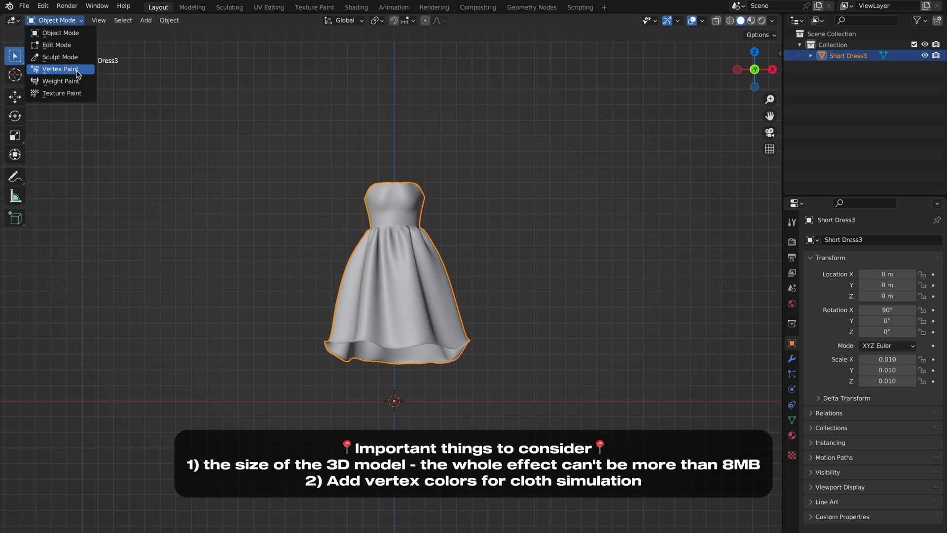
pyautogui.click(59, 69)
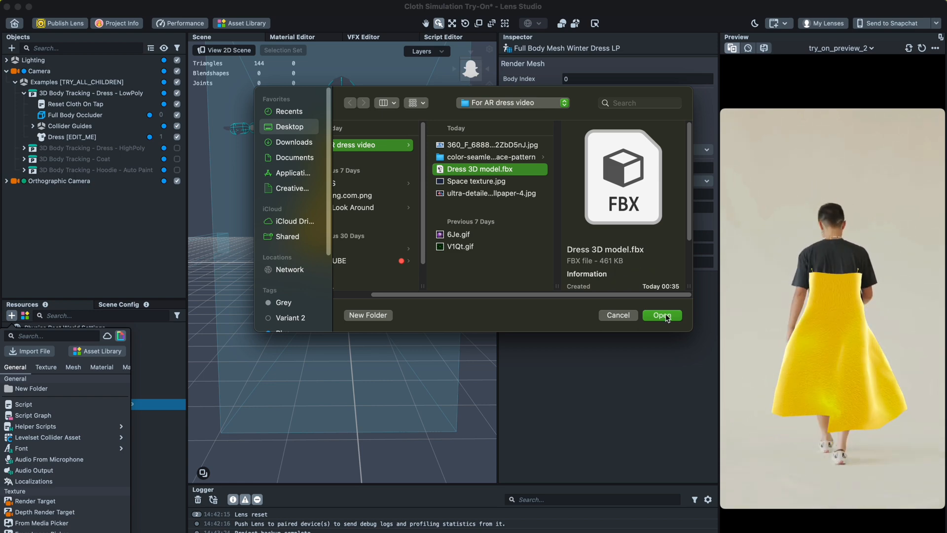
# - Import Dress 3D model.fbx with the default FBX import options
pyautogui.click(662, 314)
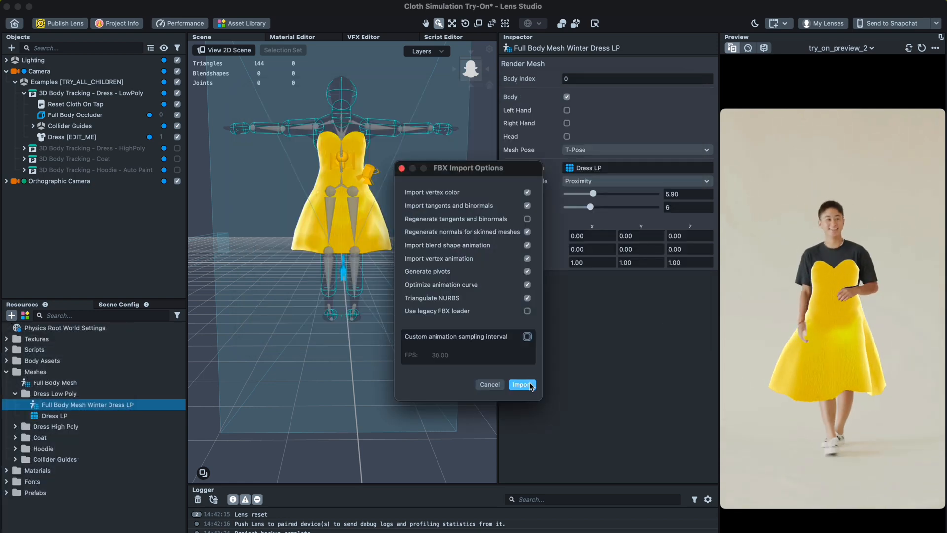
pyautogui.click(521, 385)
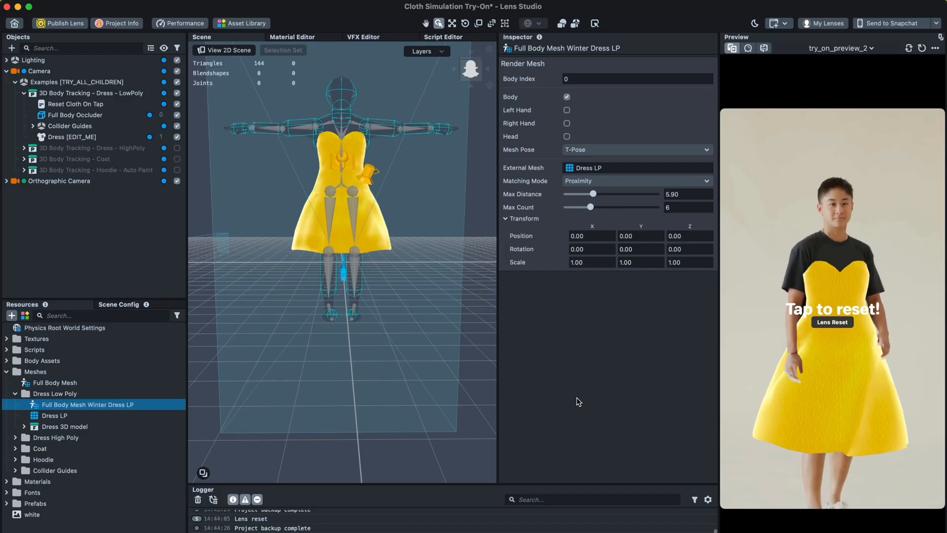
pyautogui.click(65, 427)
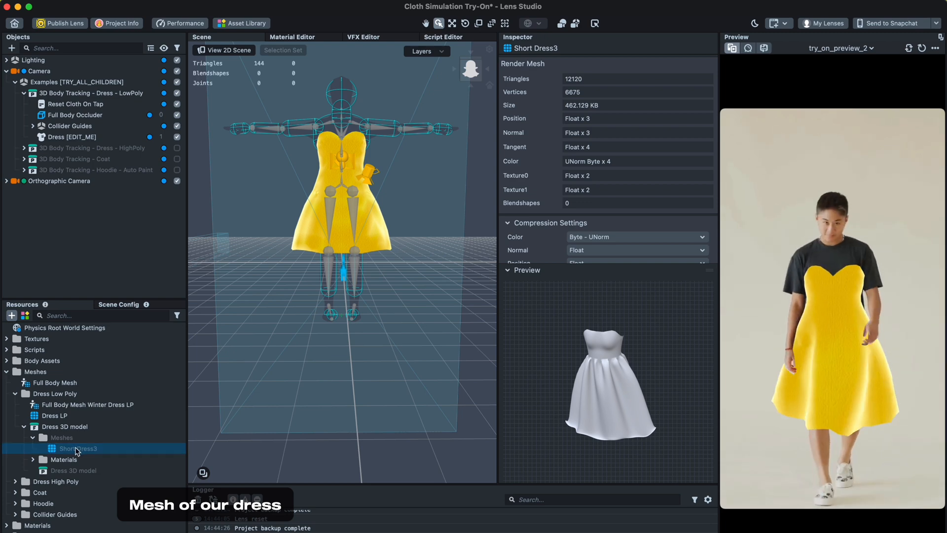
# - Set Winter Dress LP's External Mesh to Short Dress3 from Dress 3D model, then reselect the dress
pyautogui.click(89, 404)
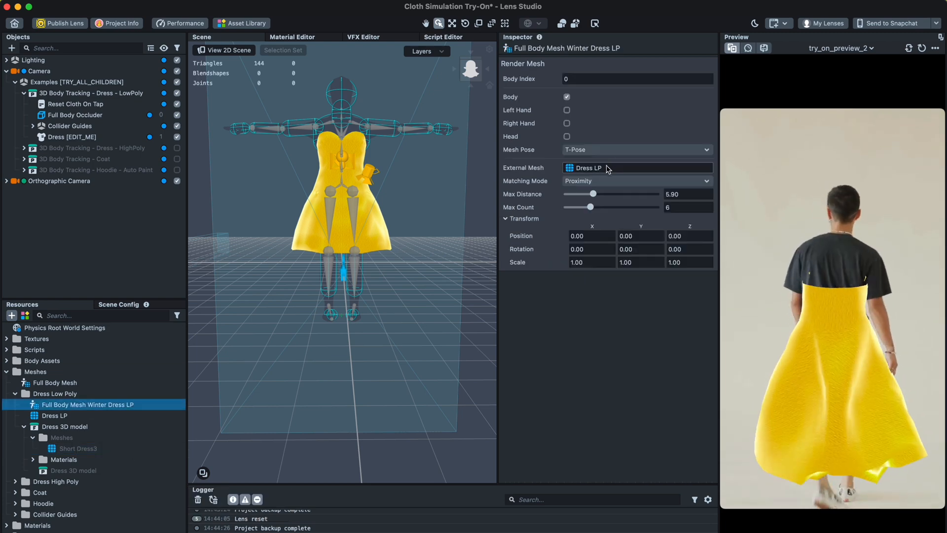
pyautogui.click(636, 167)
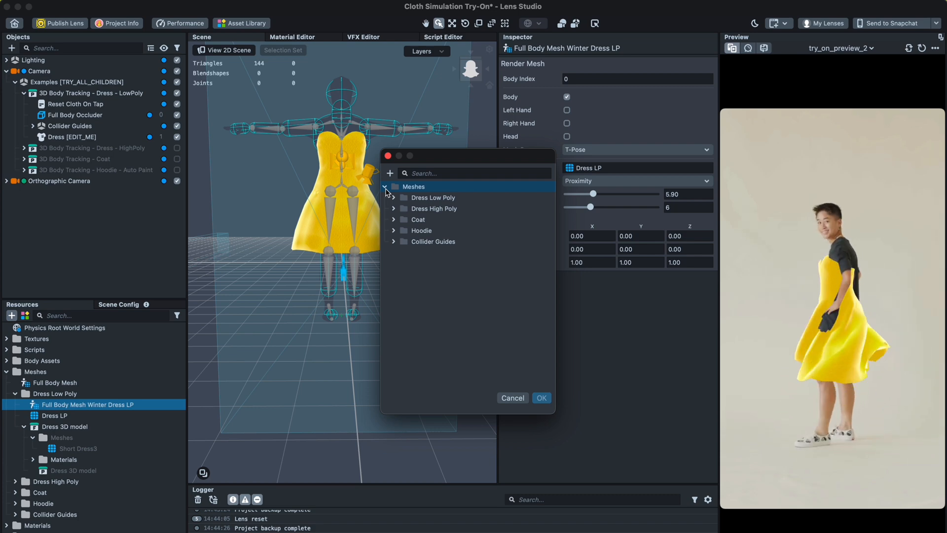
pyautogui.click(393, 198)
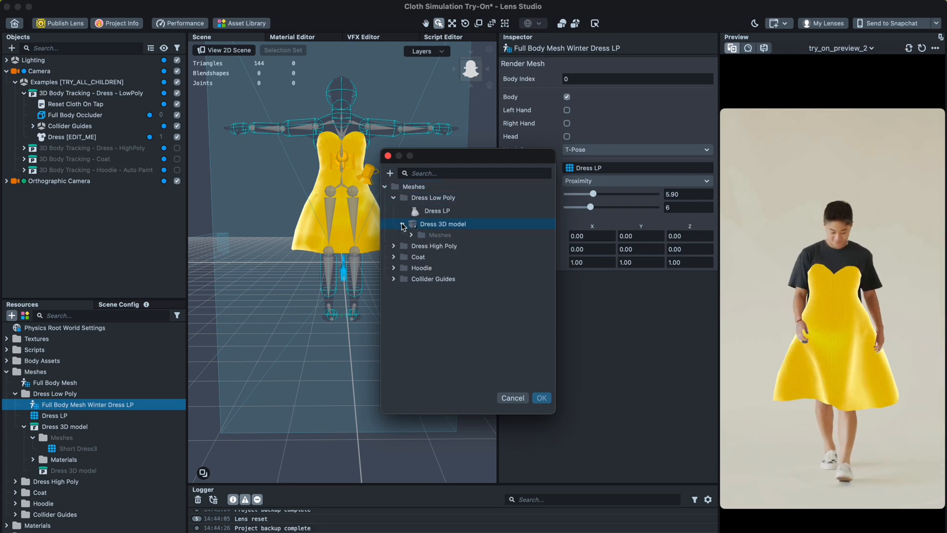
pyautogui.click(430, 234)
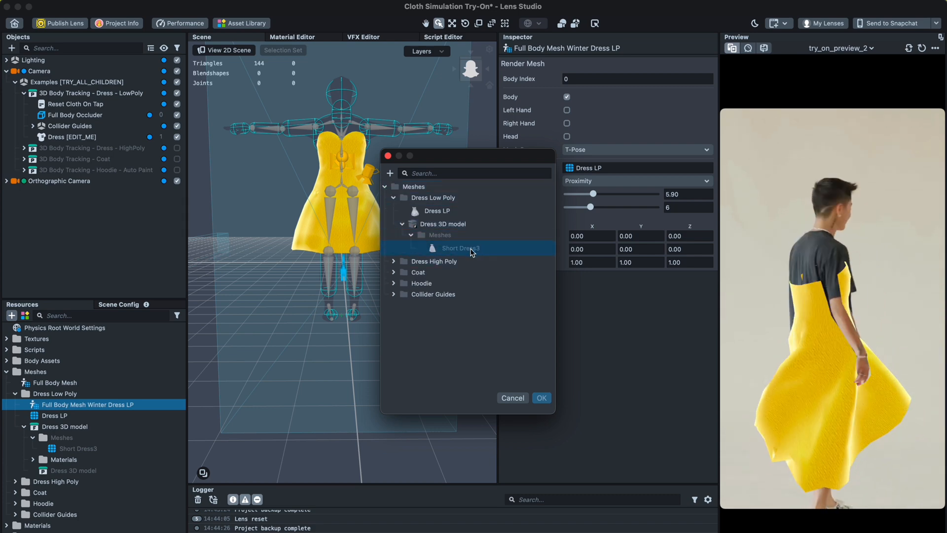
pyautogui.click(541, 398)
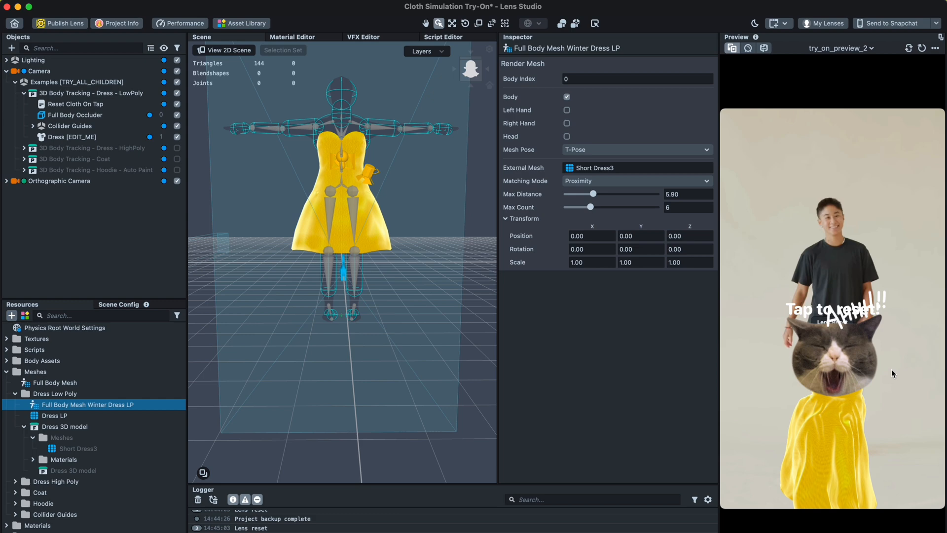
pyautogui.click(67, 136)
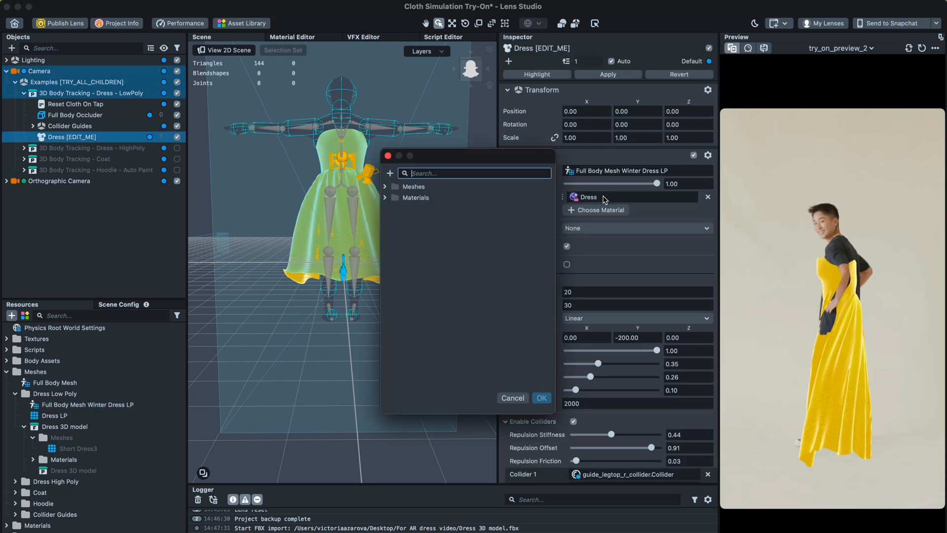
# - Keep the Dress material in Material 1 and bring up the Resources add menu
pyautogui.click(385, 197)
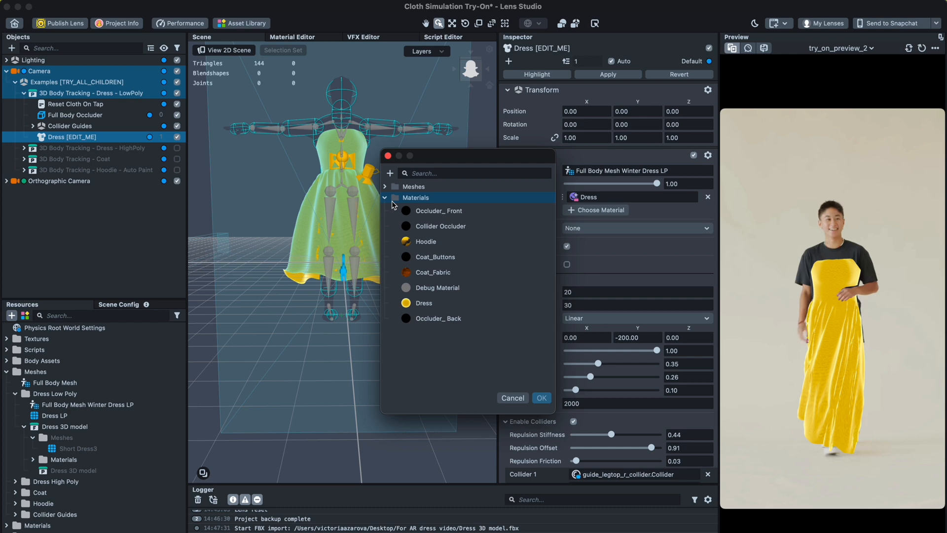
pyautogui.click(425, 303)
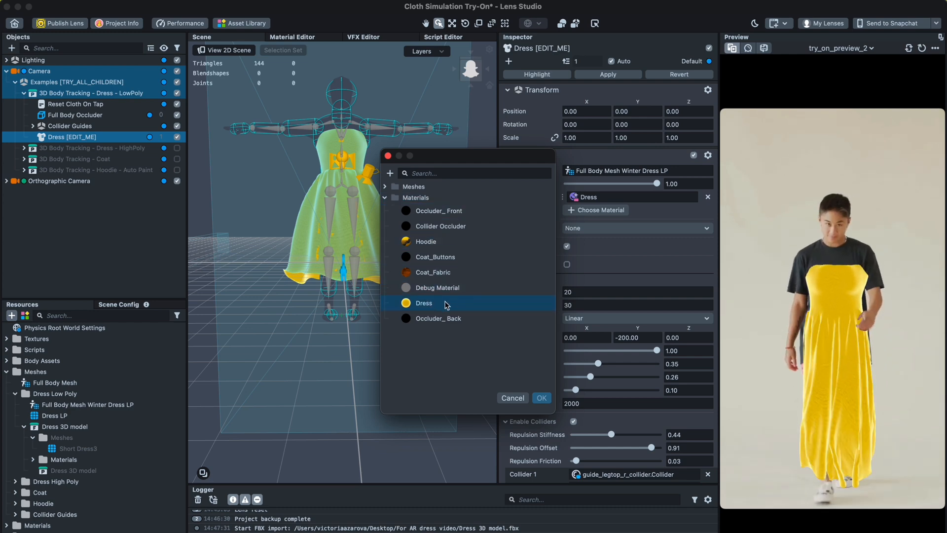
pyautogui.click(541, 398)
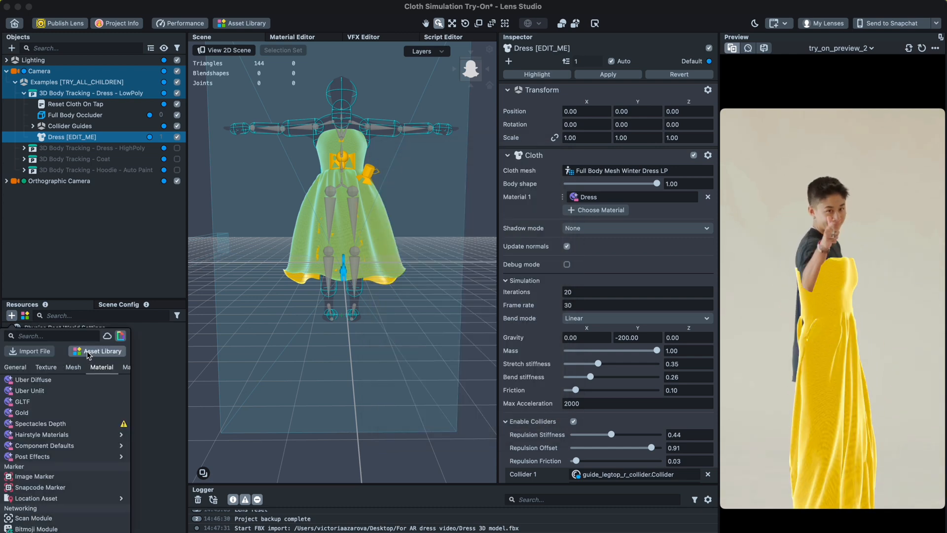
# - Import Gold and Graph Uber PBR from the Asset Library, then give the dress Gold
pyautogui.click(96, 351)
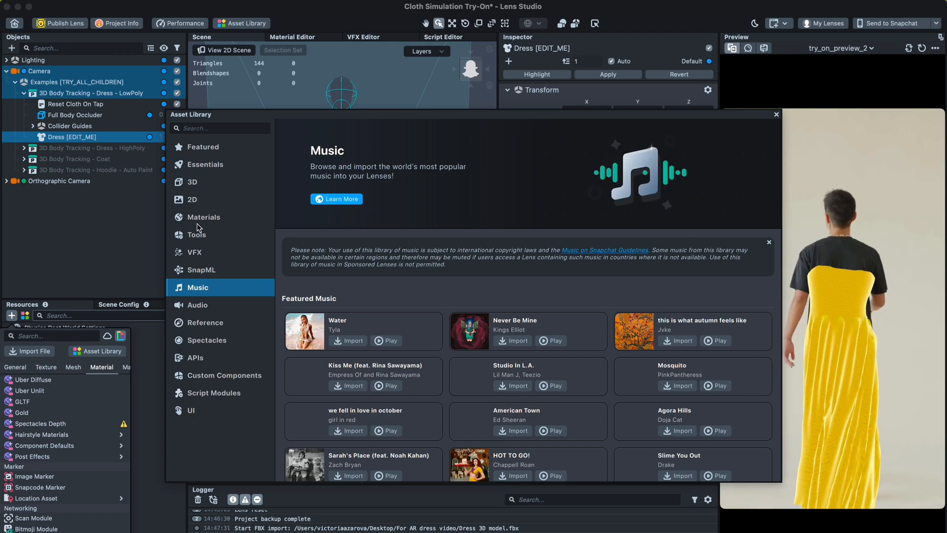
pyautogui.click(204, 217)
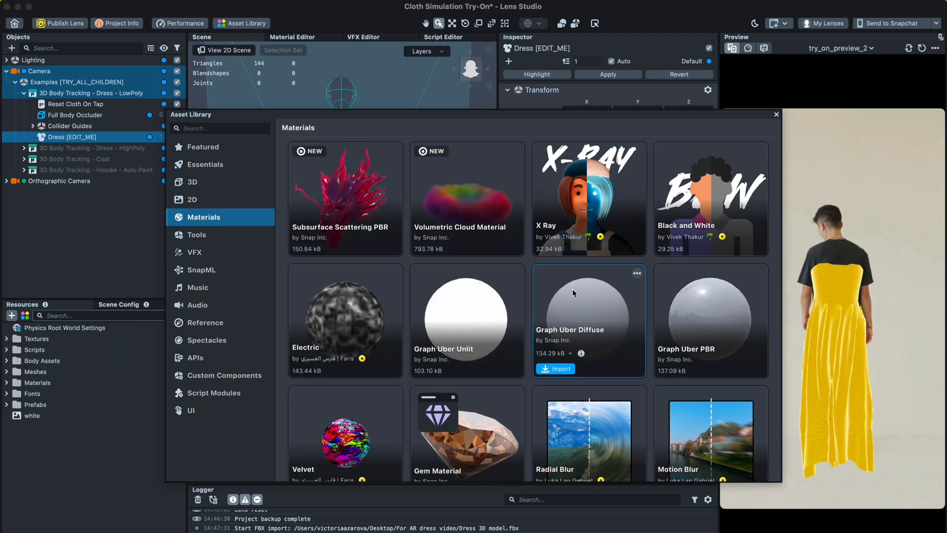
pyautogui.scroll(-3)
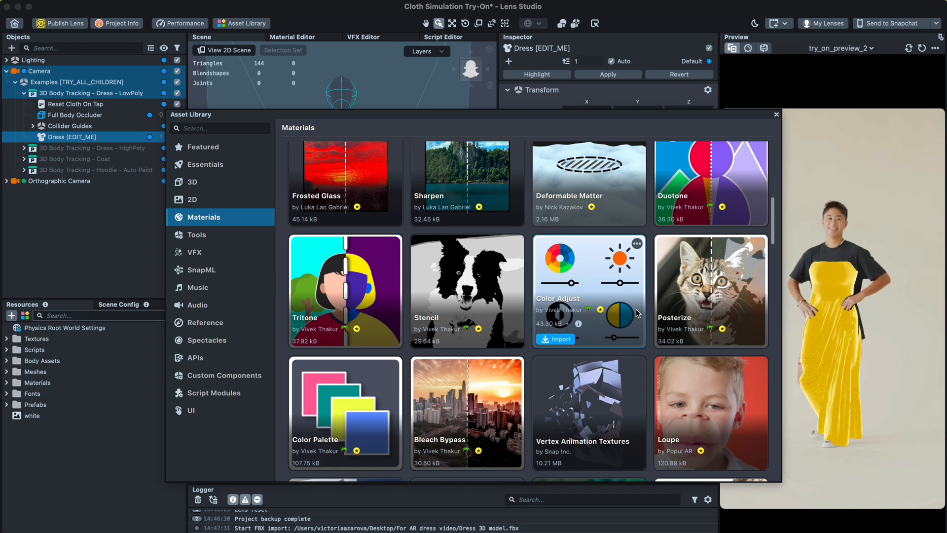
pyautogui.scroll(-3)
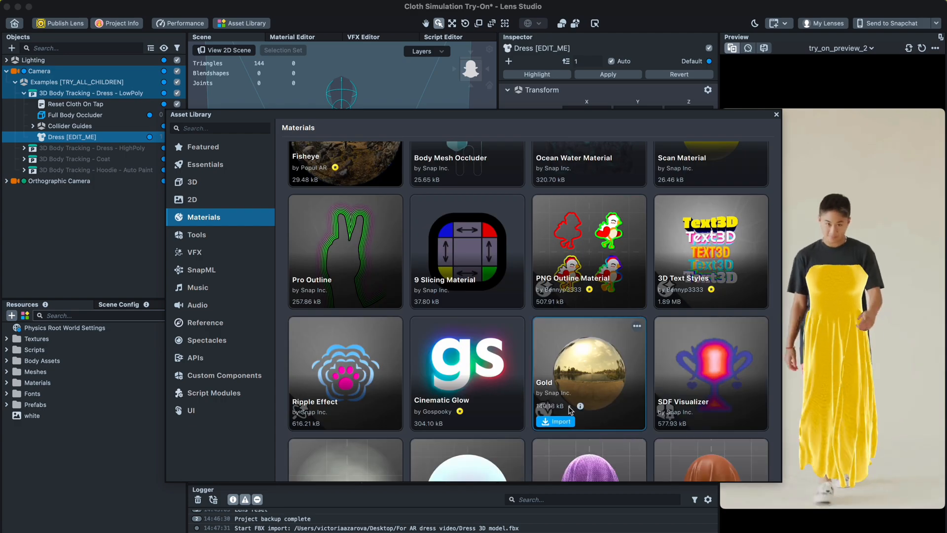
pyautogui.click(555, 421)
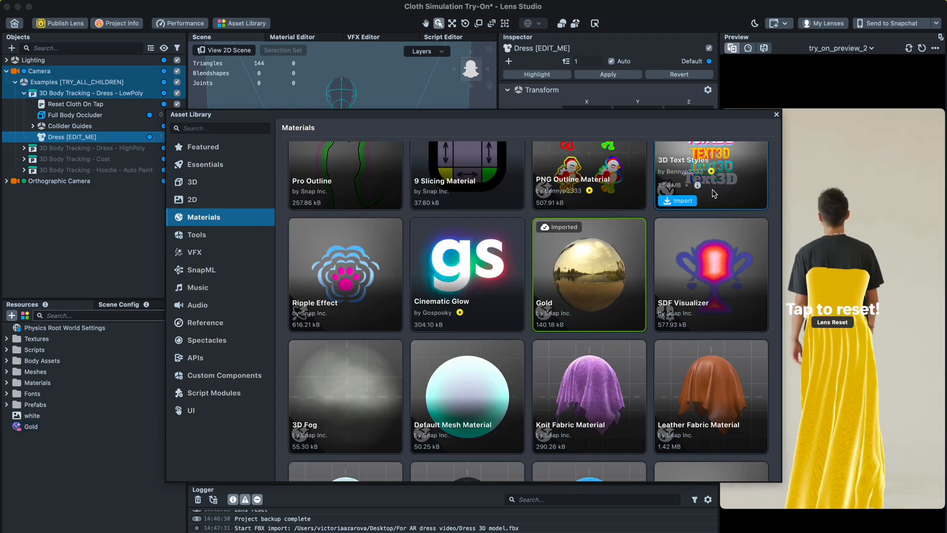
pyautogui.scroll(3)
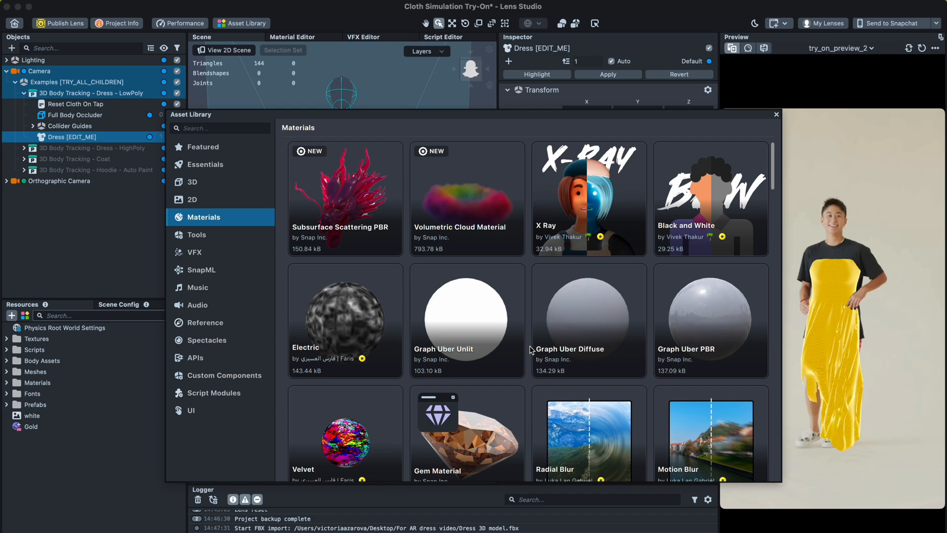
pyautogui.click(711, 320)
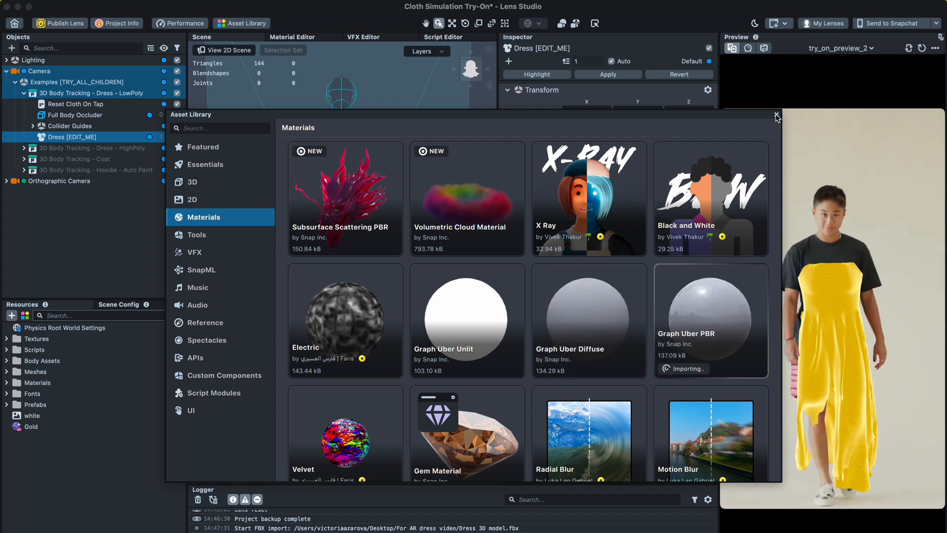
pyautogui.click(776, 115)
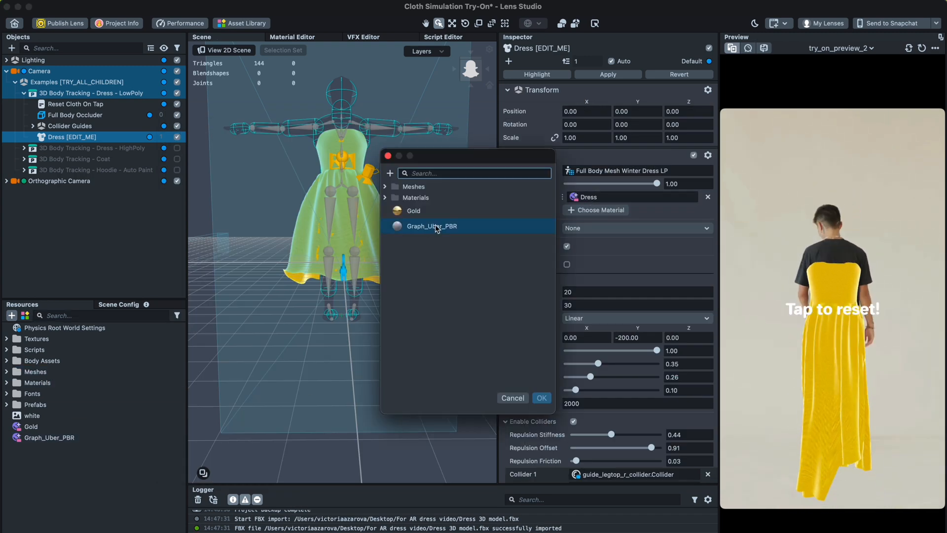
pyautogui.click(541, 398)
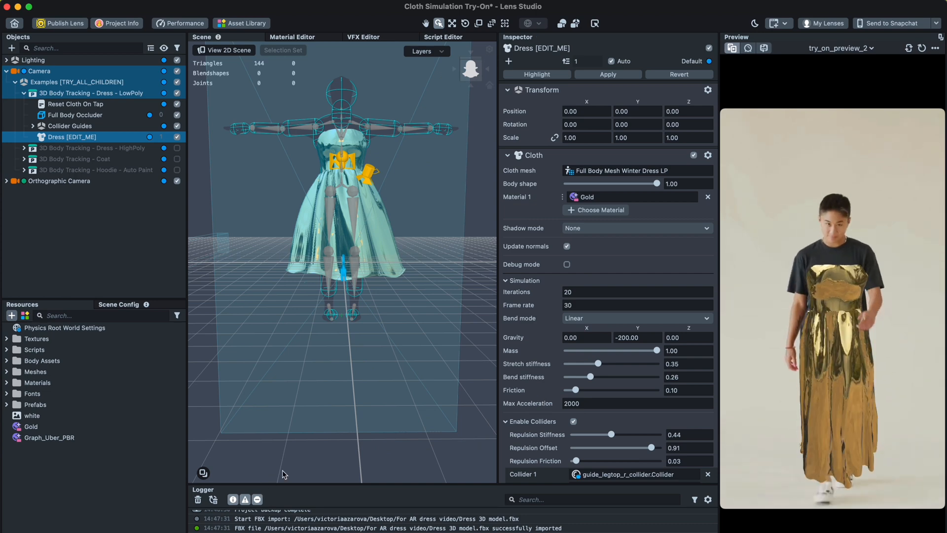
# - Select the Gold material in Resources and pick a new base colour from its Graph Parameters
pyautogui.click(31, 426)
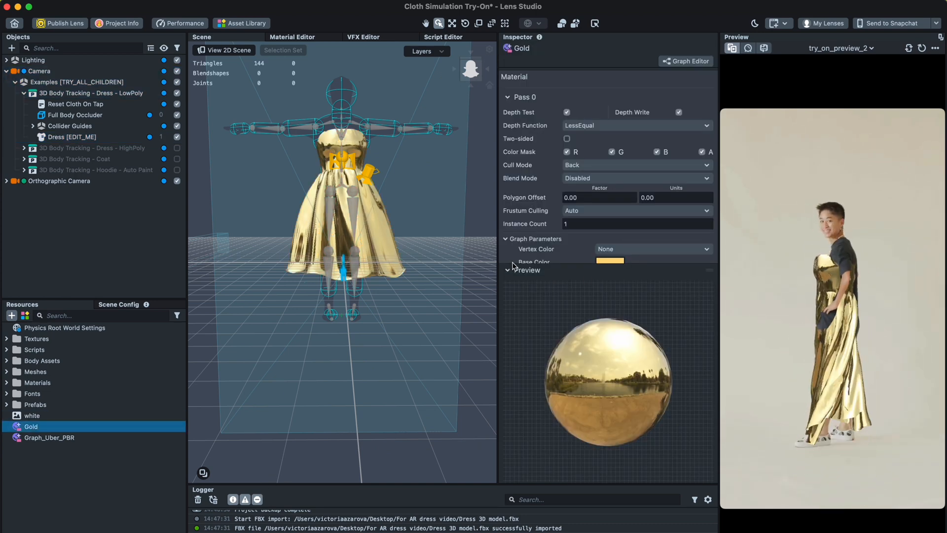
pyautogui.scroll(-3)
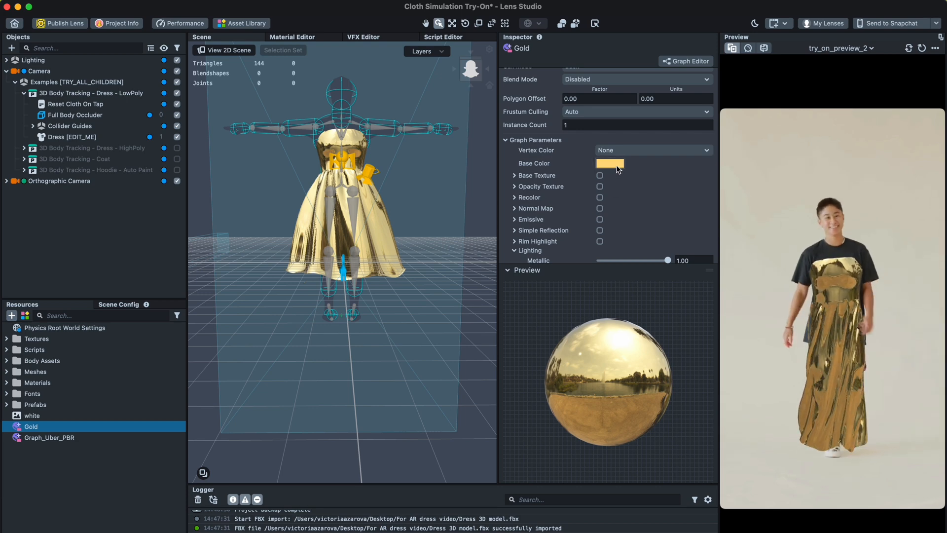
pyautogui.click(610, 164)
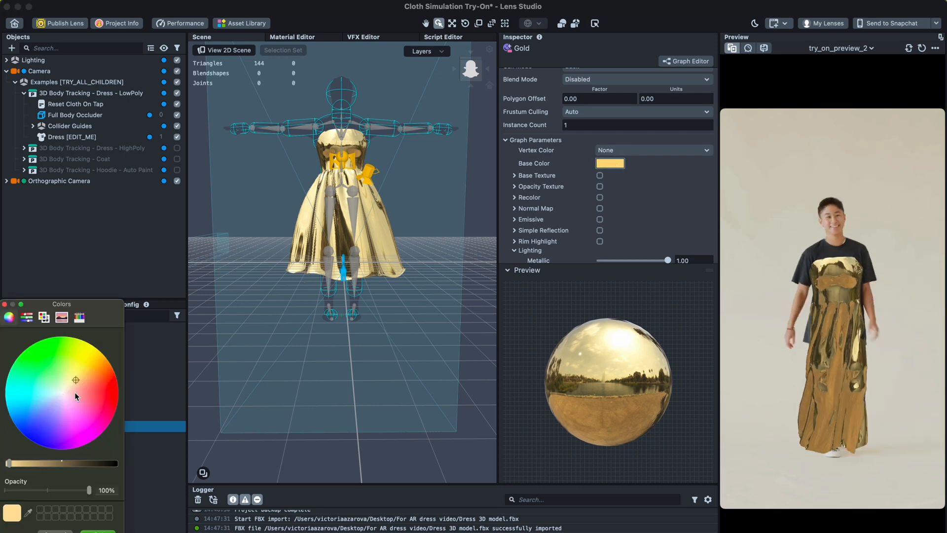
pyautogui.click(54, 391)
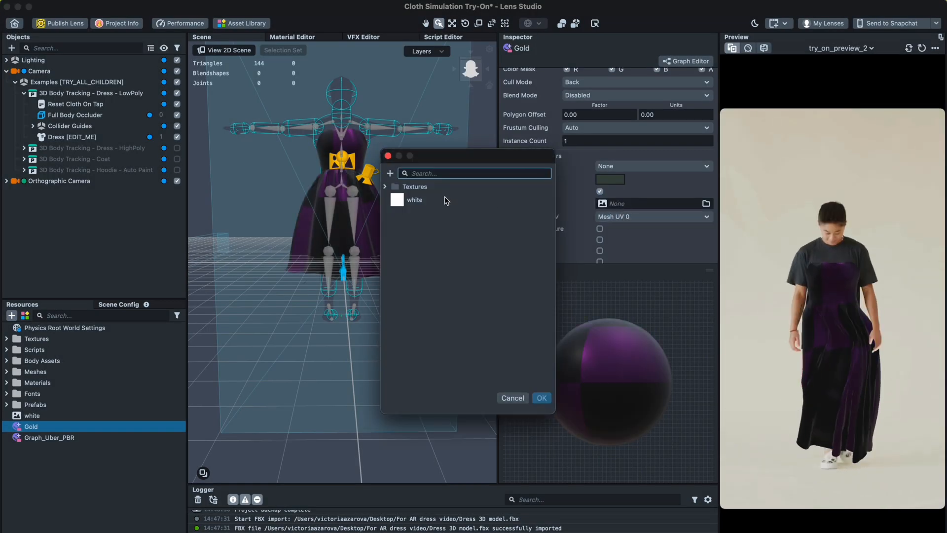
# - Import the Space texture for the Gold material and set its base colour to white
pyautogui.click(390, 173)
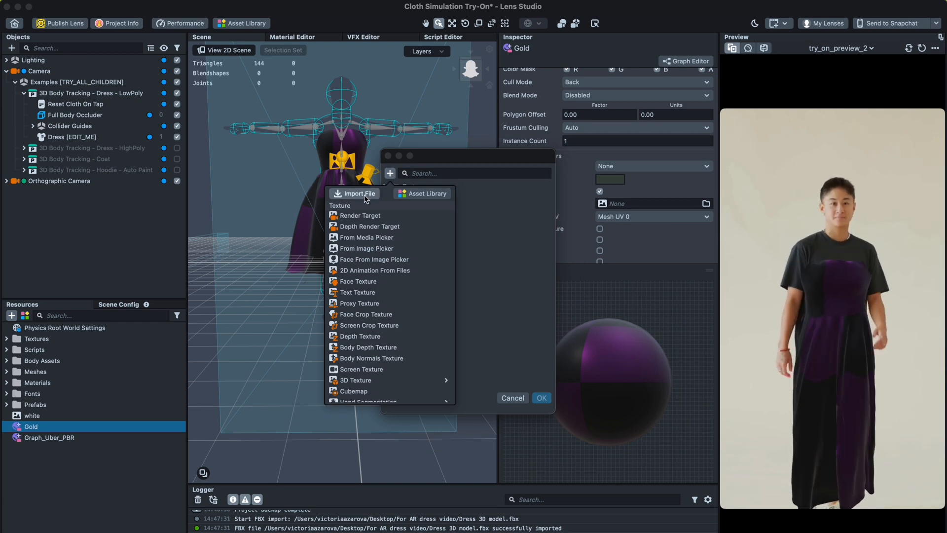
pyautogui.click(358, 193)
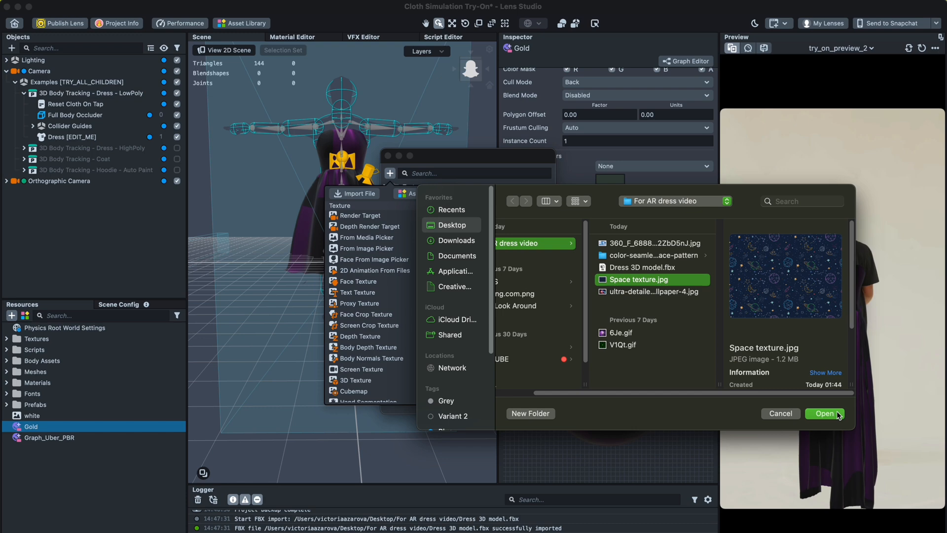
pyautogui.click(824, 414)
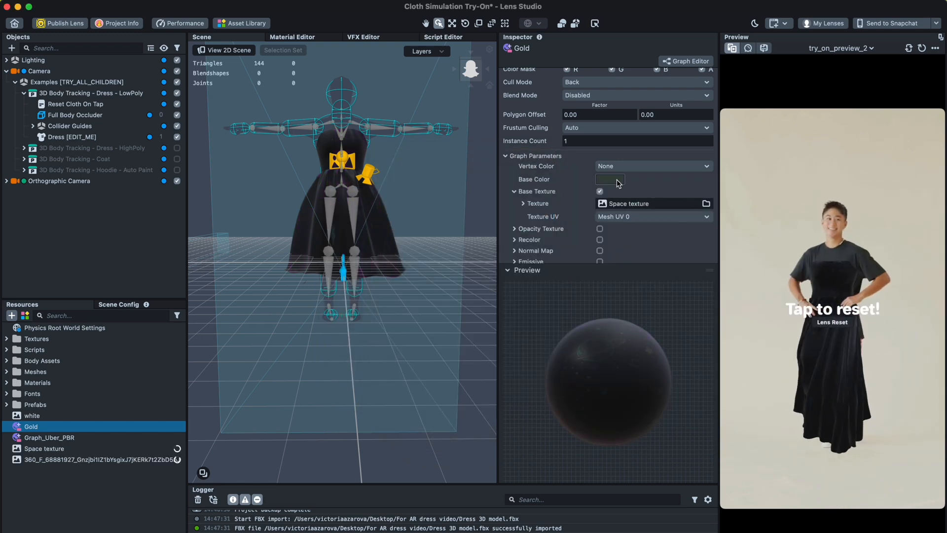
pyautogui.click(610, 179)
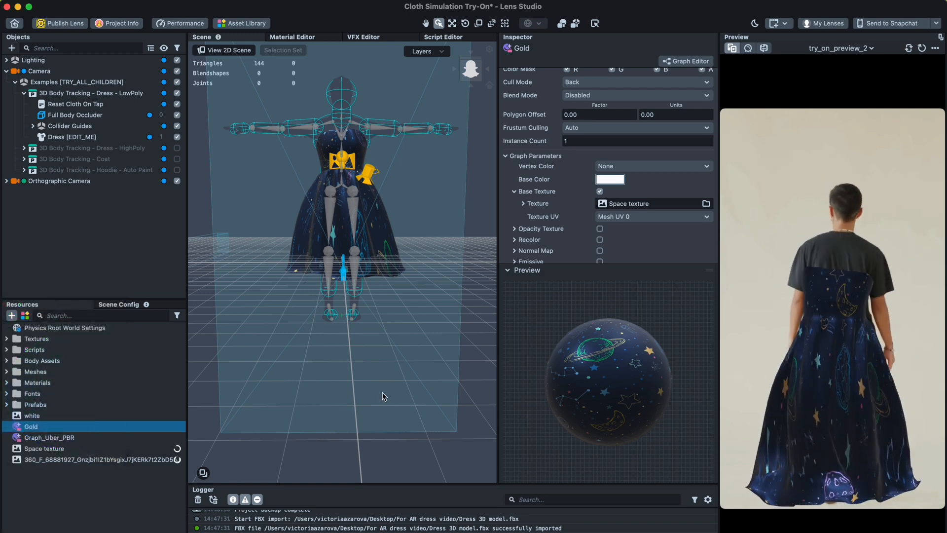
pyautogui.click(635, 94)
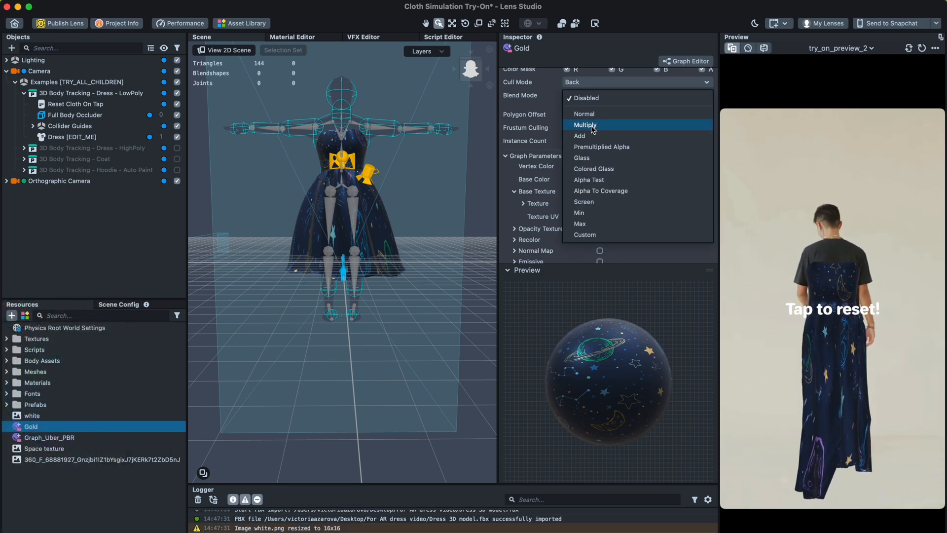
# - Try Add and then Screen as the Gold material's blend mode
pyautogui.click(579, 135)
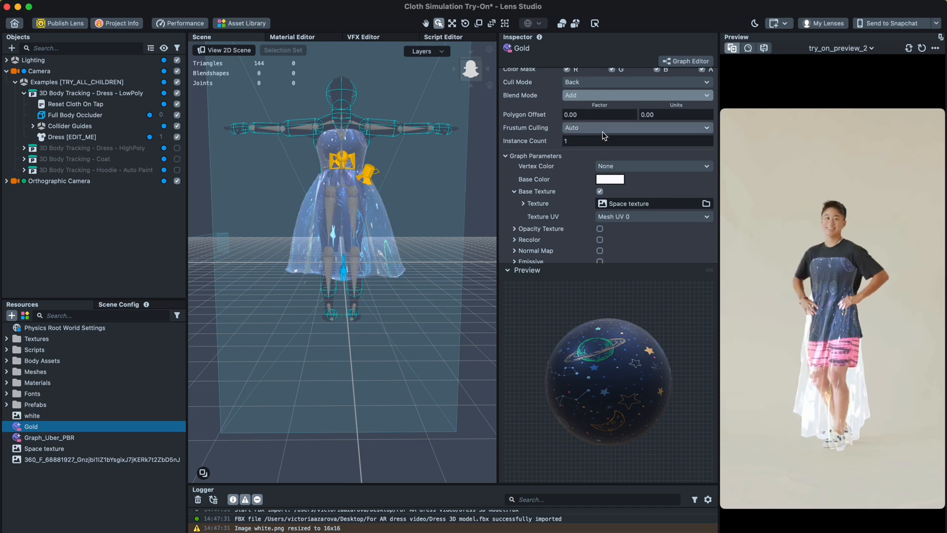
pyautogui.click(636, 95)
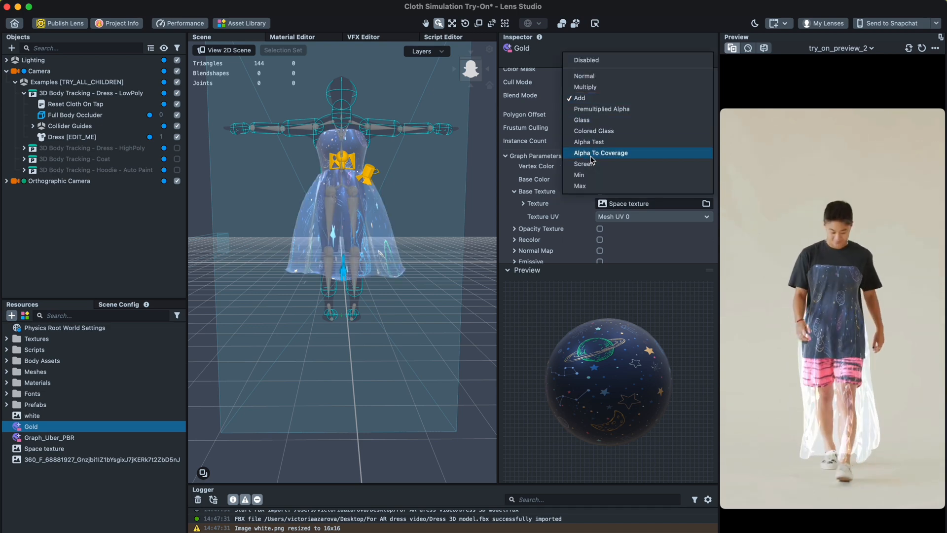
pyautogui.click(583, 164)
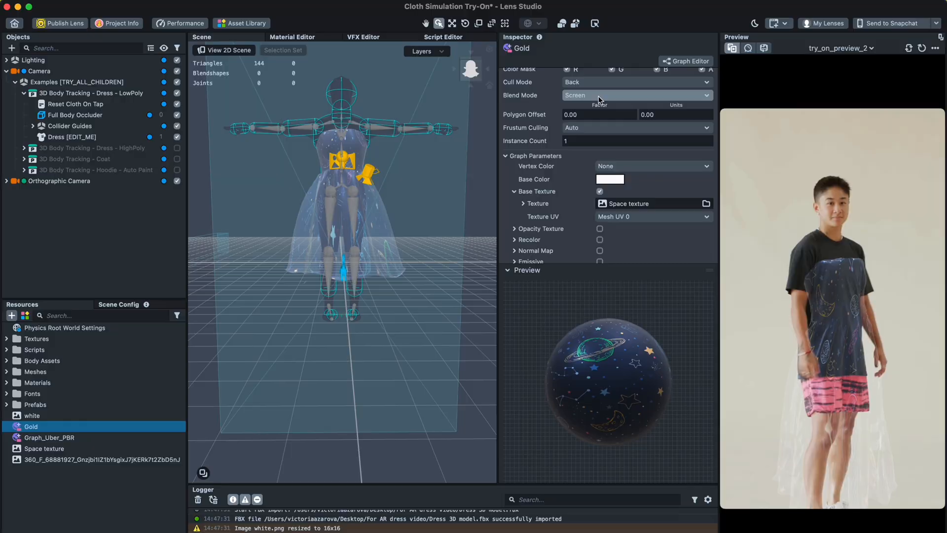
# - Enable Normal Map on the Gold material and assign the dress_normal texture
pyautogui.click(600, 151)
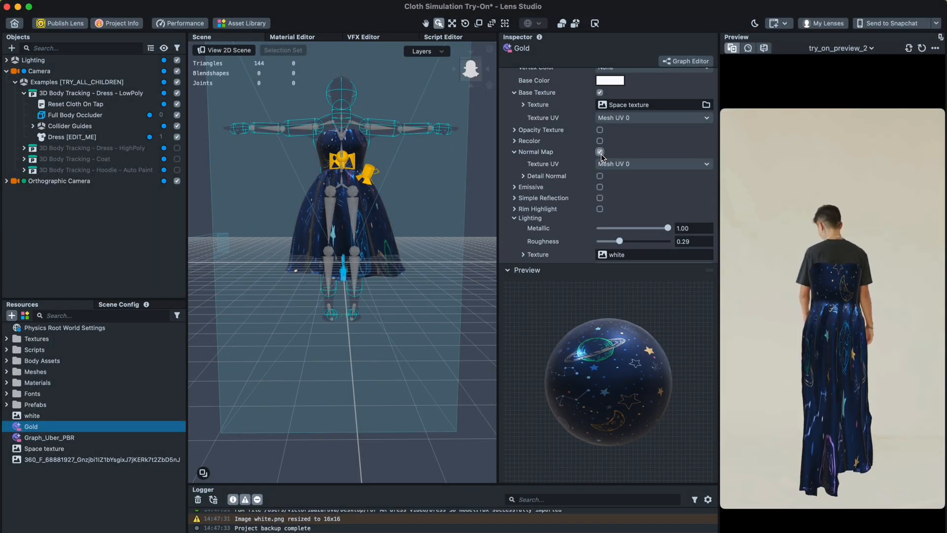
pyautogui.click(600, 151)
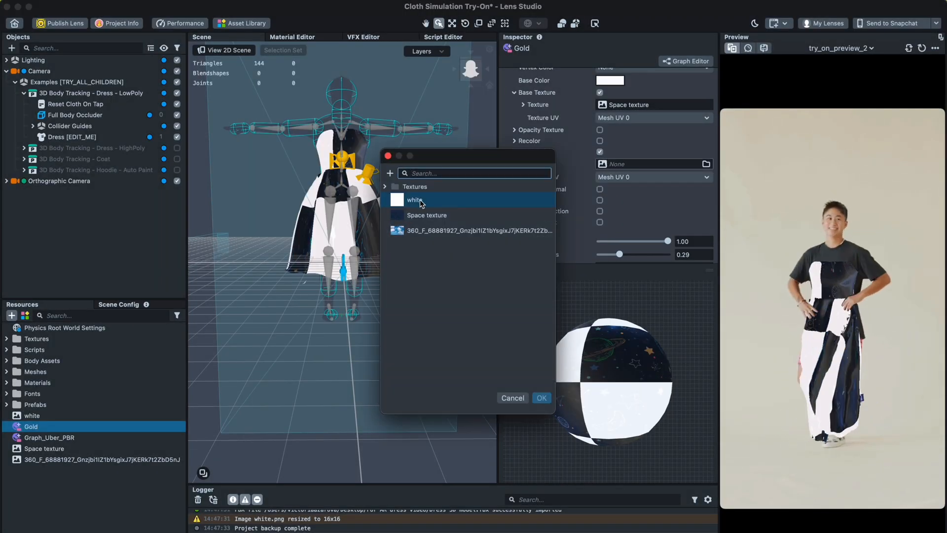
pyautogui.click(385, 186)
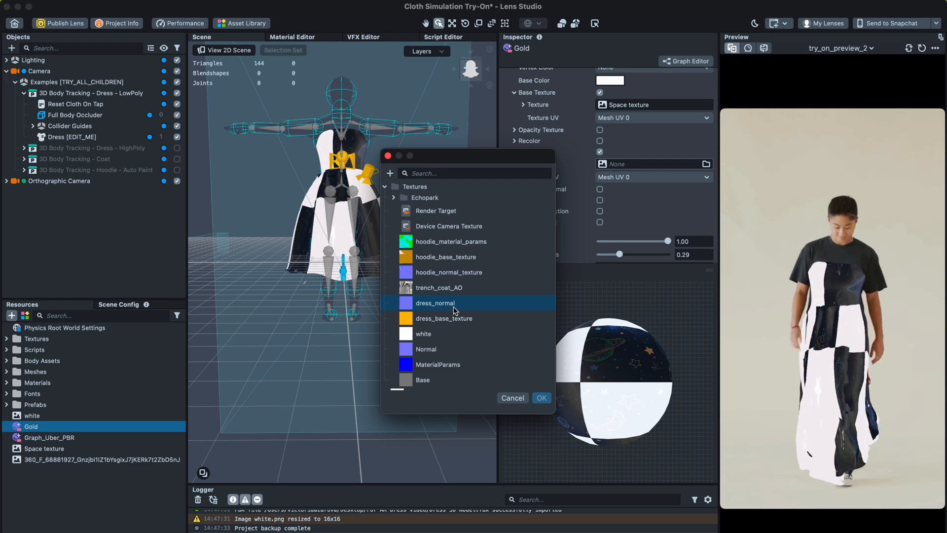
pyautogui.click(541, 398)
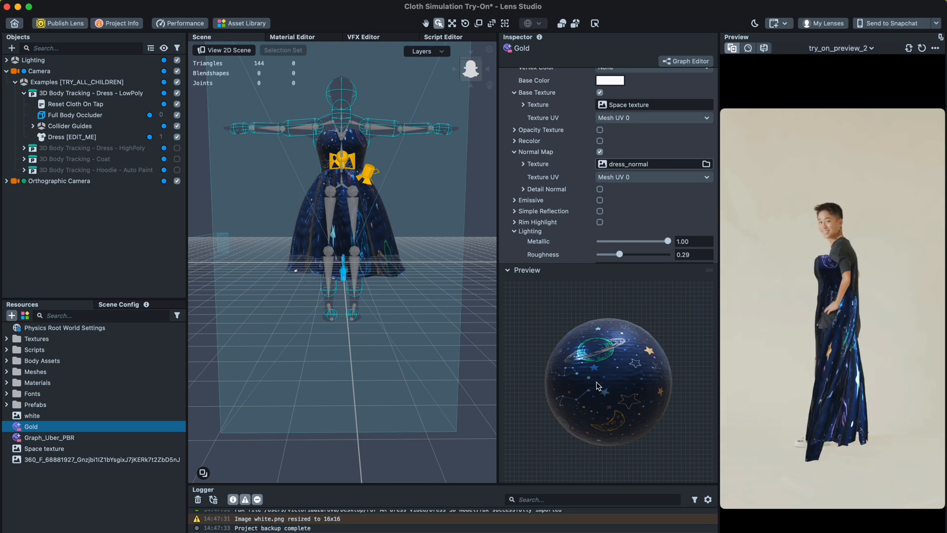
pyautogui.click(41, 460)
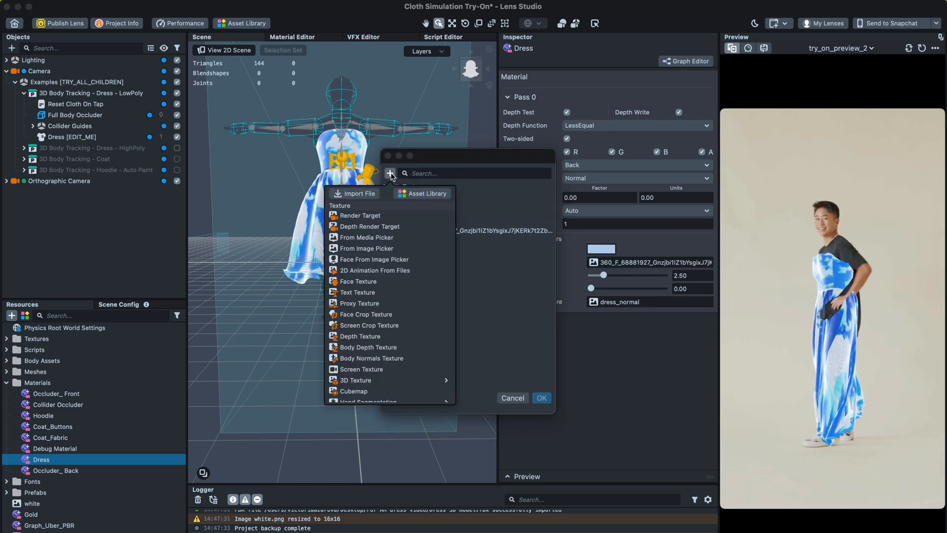
# - Import the 6Je and V1Qt GIFs and apply 6Je as the Dress material texture
pyautogui.click(356, 194)
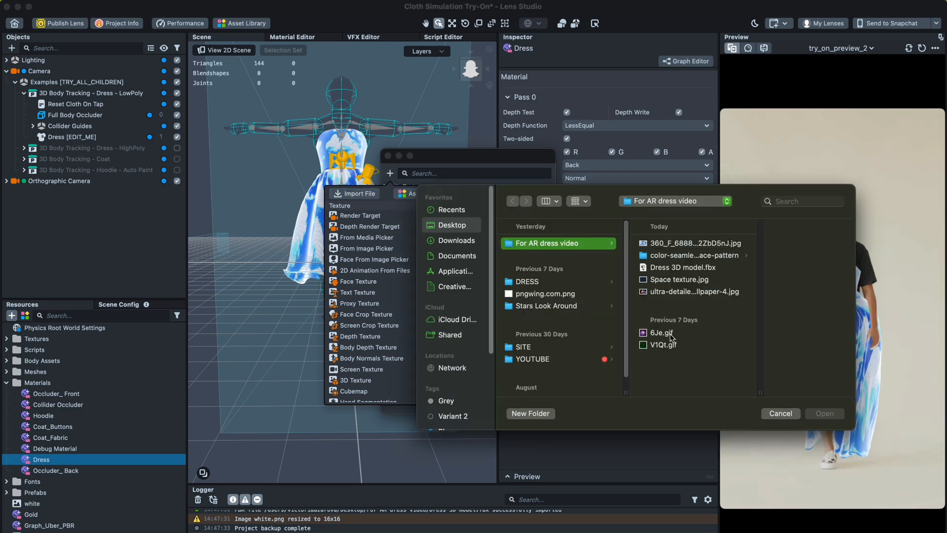
pyautogui.click(663, 344)
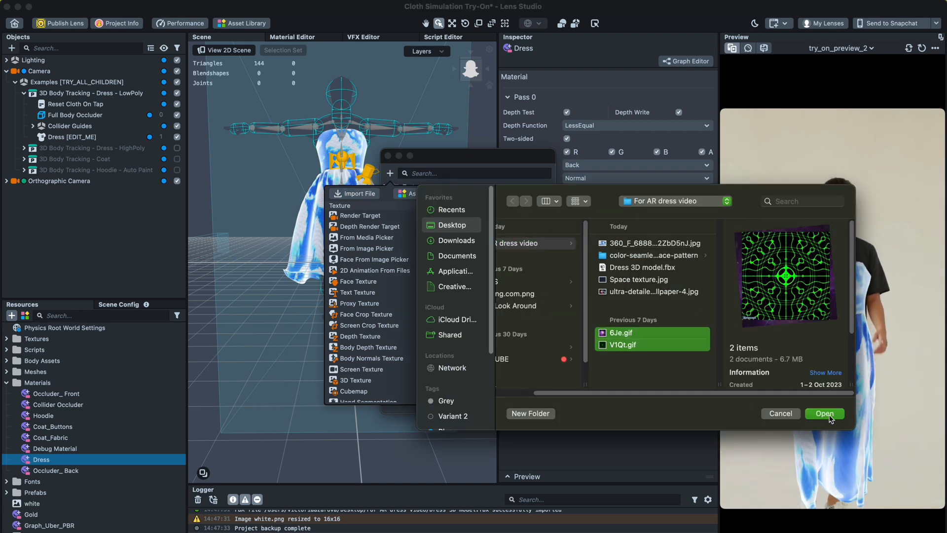
pyautogui.click(823, 414)
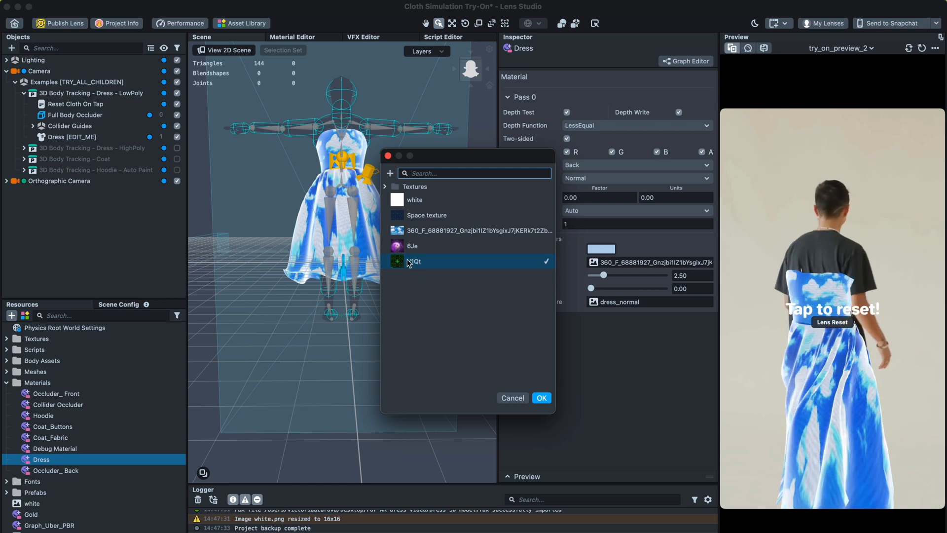
pyautogui.click(541, 397)
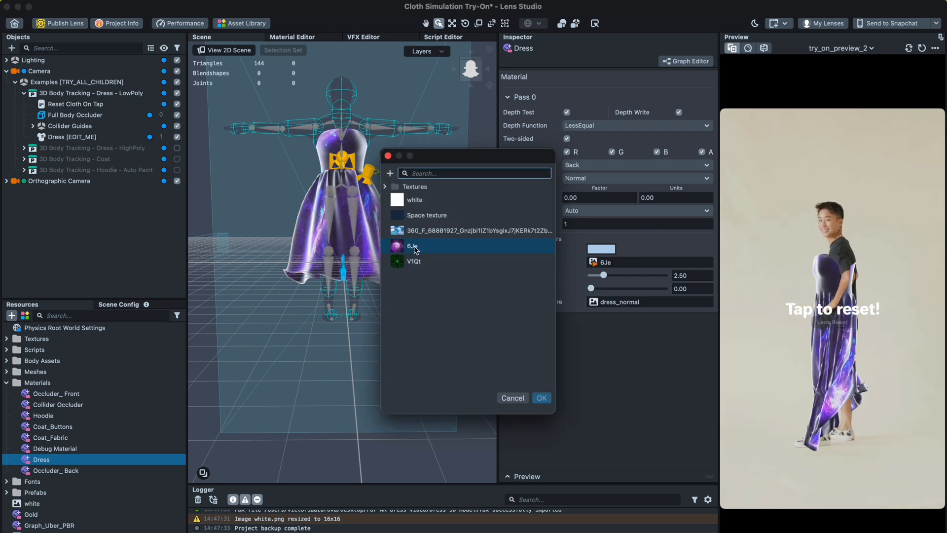
pyautogui.click(542, 398)
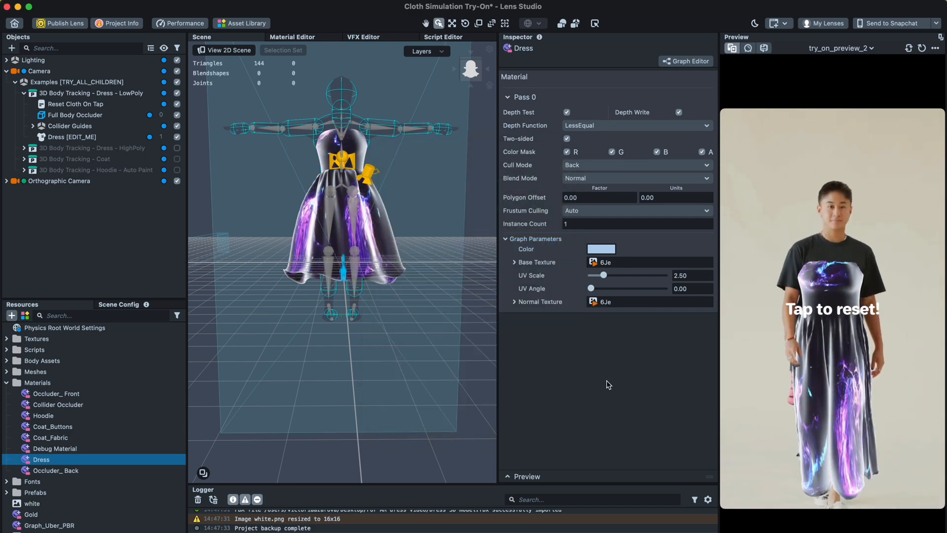
# - Import Dress static.fbx through Resources with the default FBX import options
pyautogui.click(11, 307)
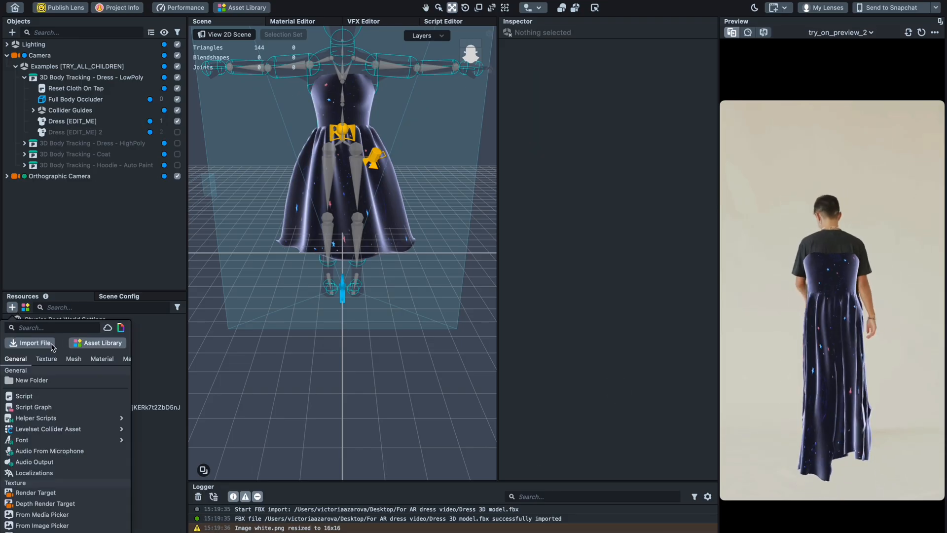
pyautogui.click(30, 342)
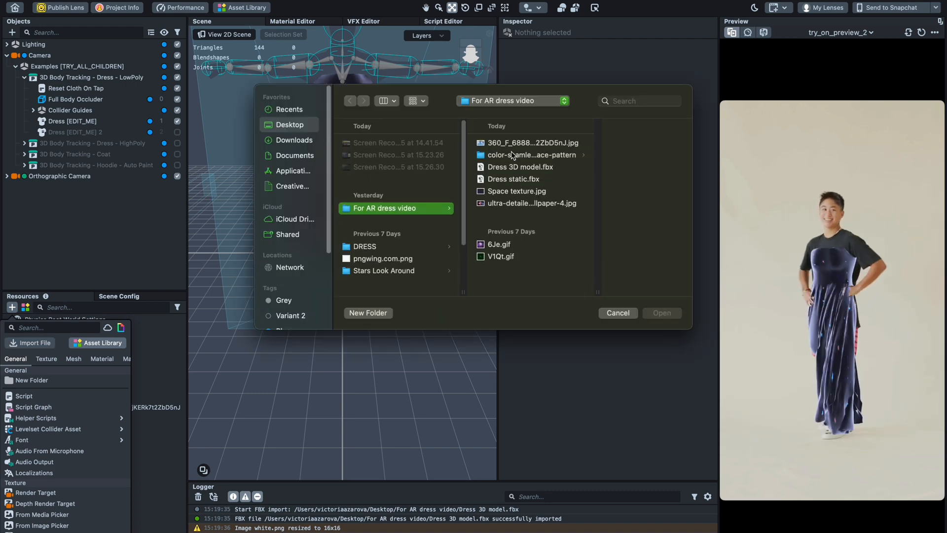
pyautogui.click(473, 179)
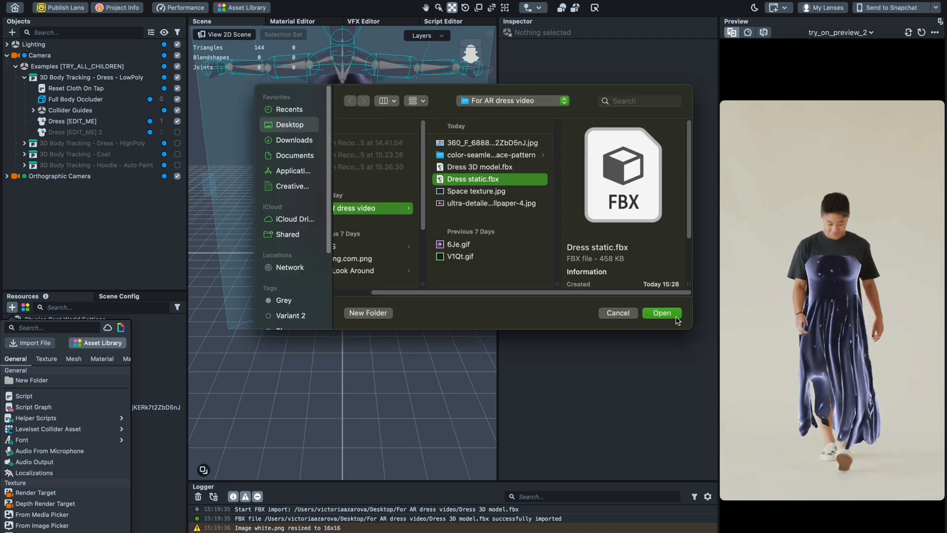
pyautogui.click(661, 313)
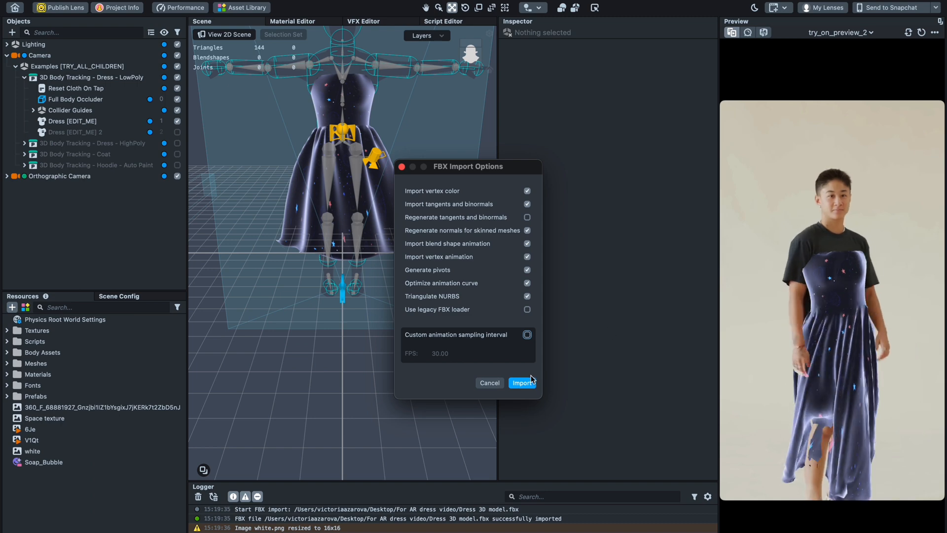
pyautogui.click(522, 383)
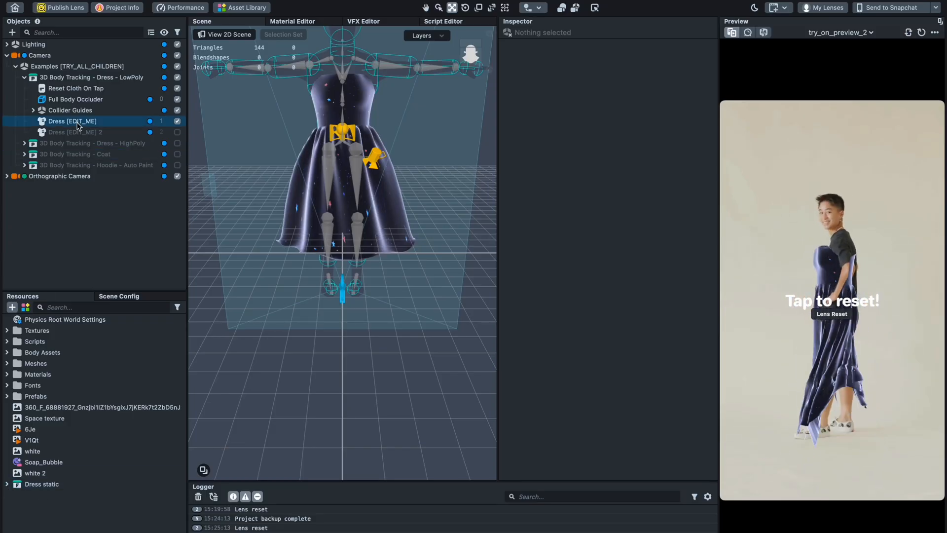
pyautogui.click(8, 363)
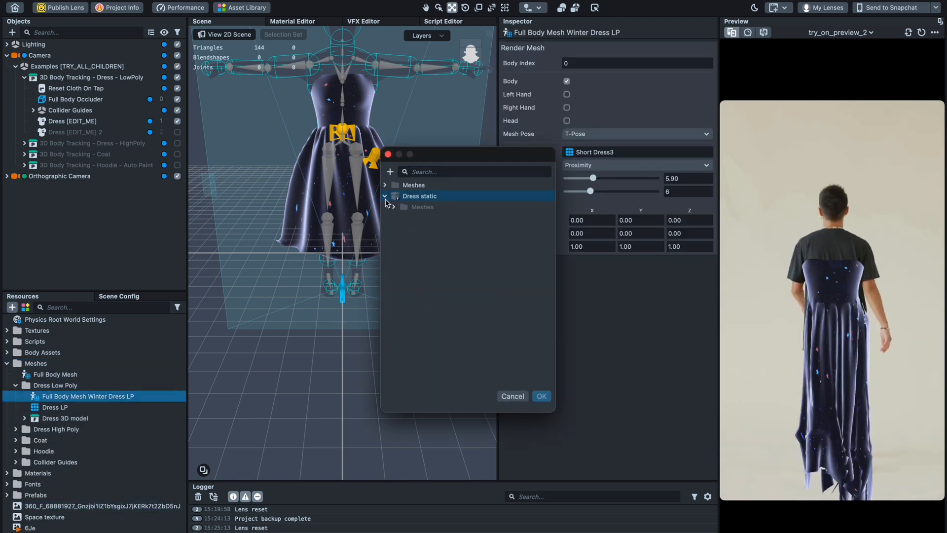
# - Pick the Dress static mesh for the Winter Dress LP render mesh and confirm
pyautogui.click(541, 396)
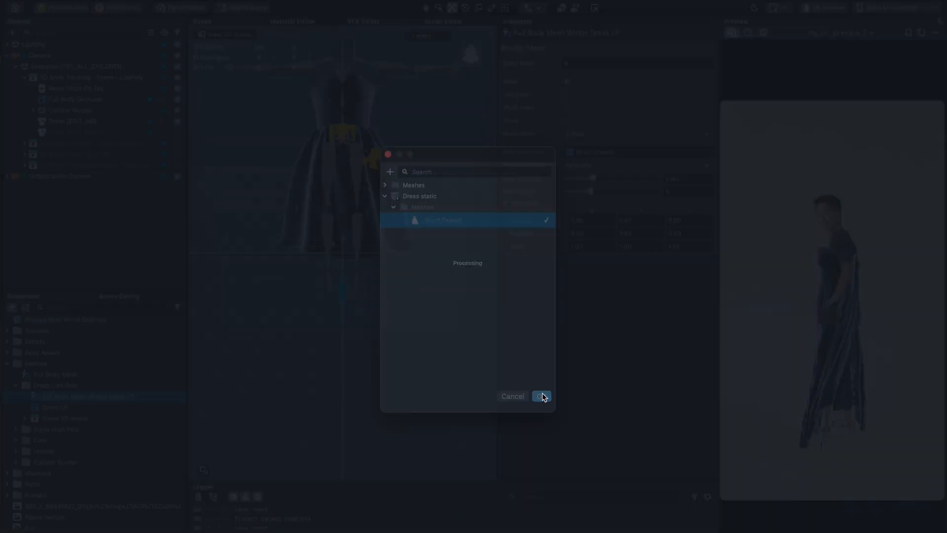
pyautogui.click(541, 396)
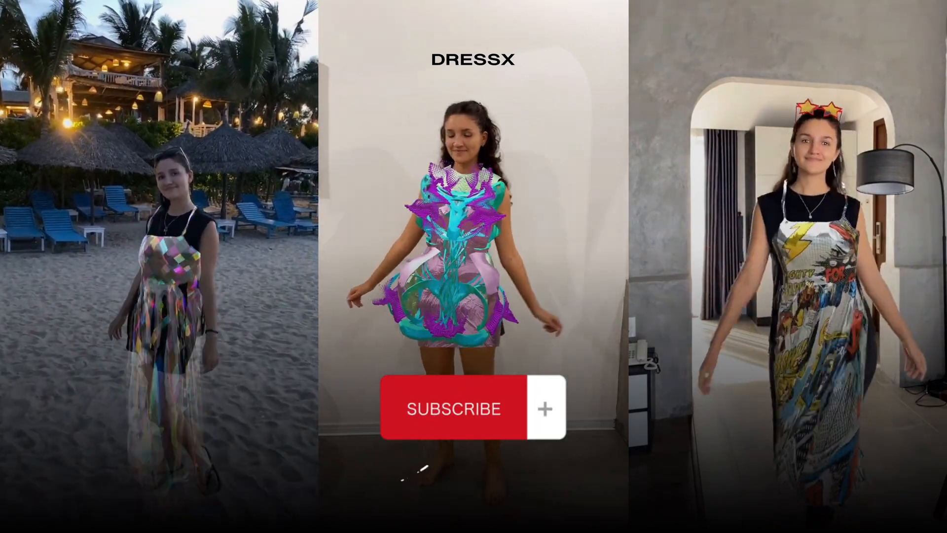
pyautogui.click(543, 408)
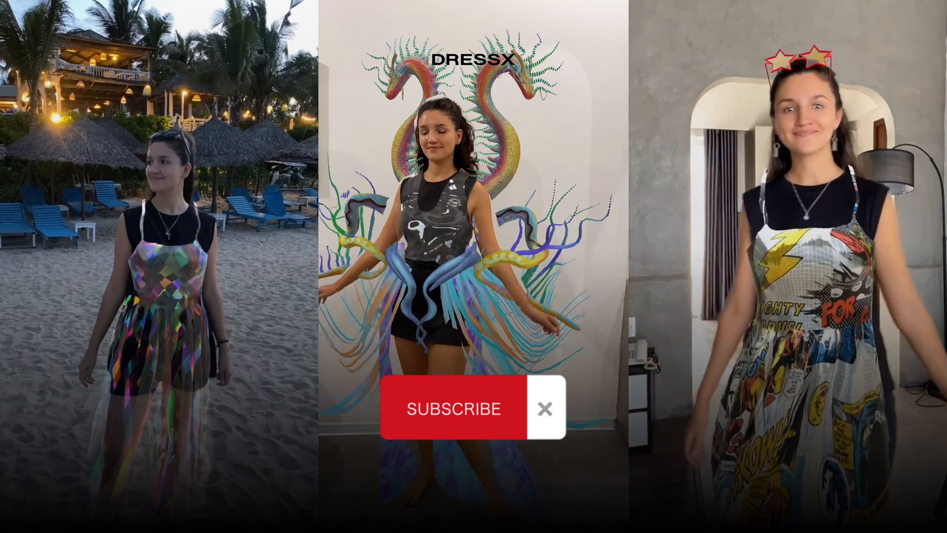